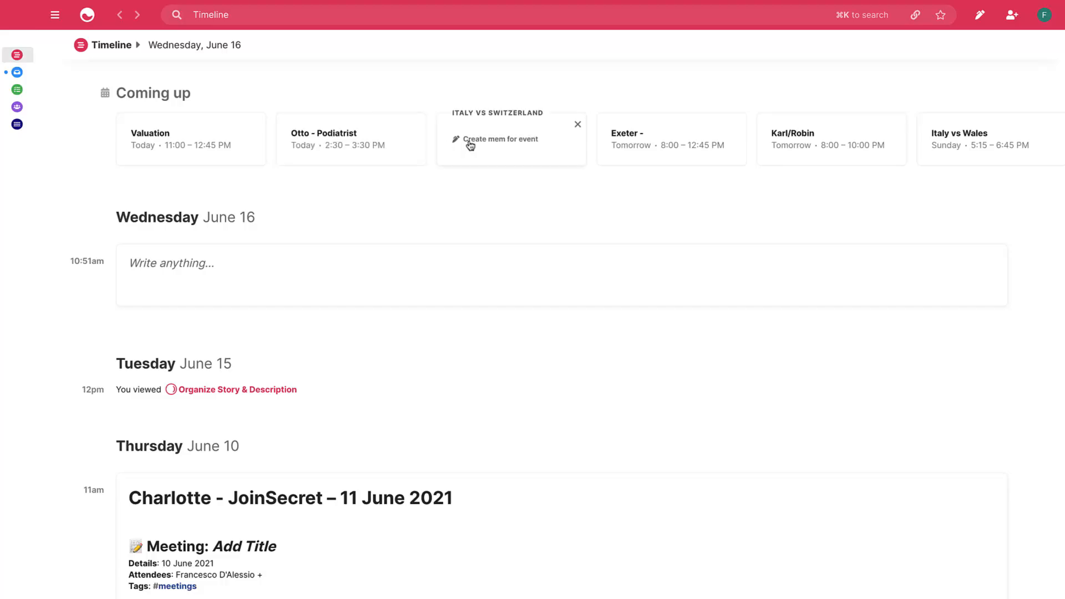
Resurface the meeting task from the open tasks list to this weekend
{"action": "left_click", "coordinate": [180, 587]}
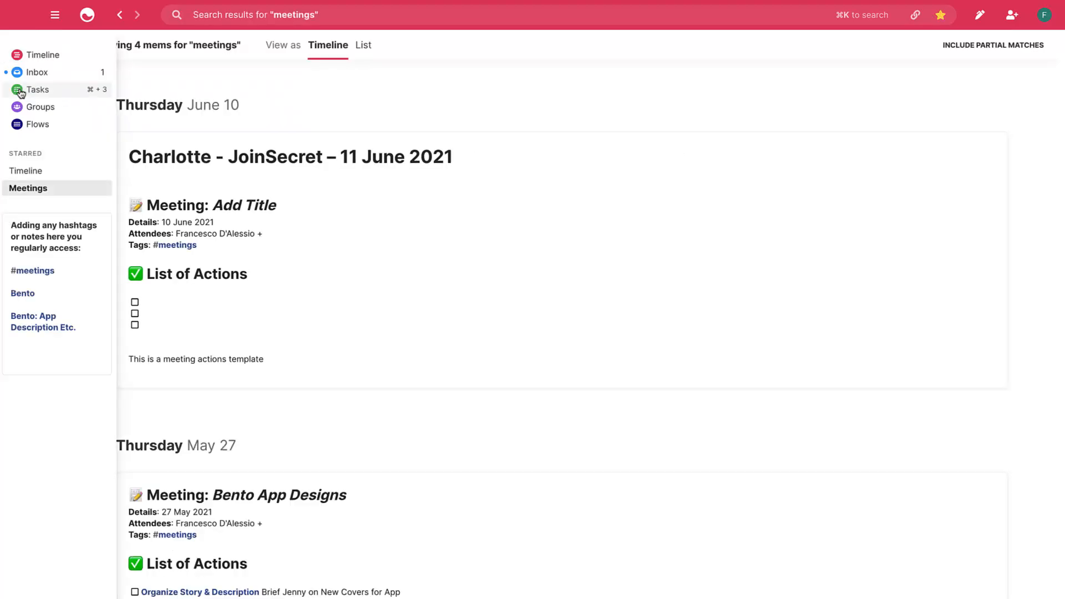
{"action": "left_click", "coordinate": [38, 88]}
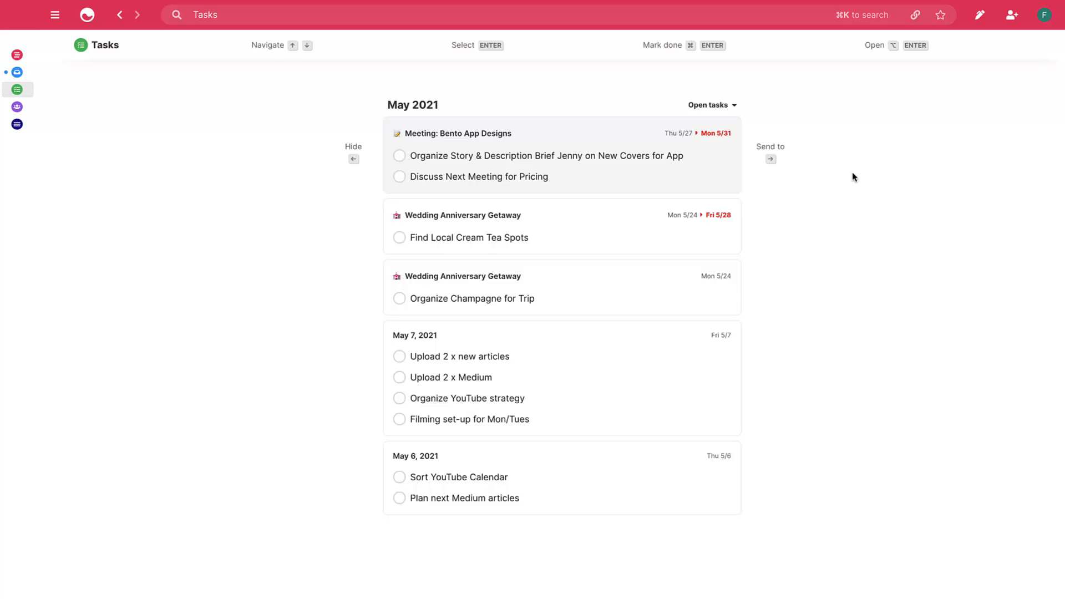
{"action": "left_click", "coordinate": [770, 159]}
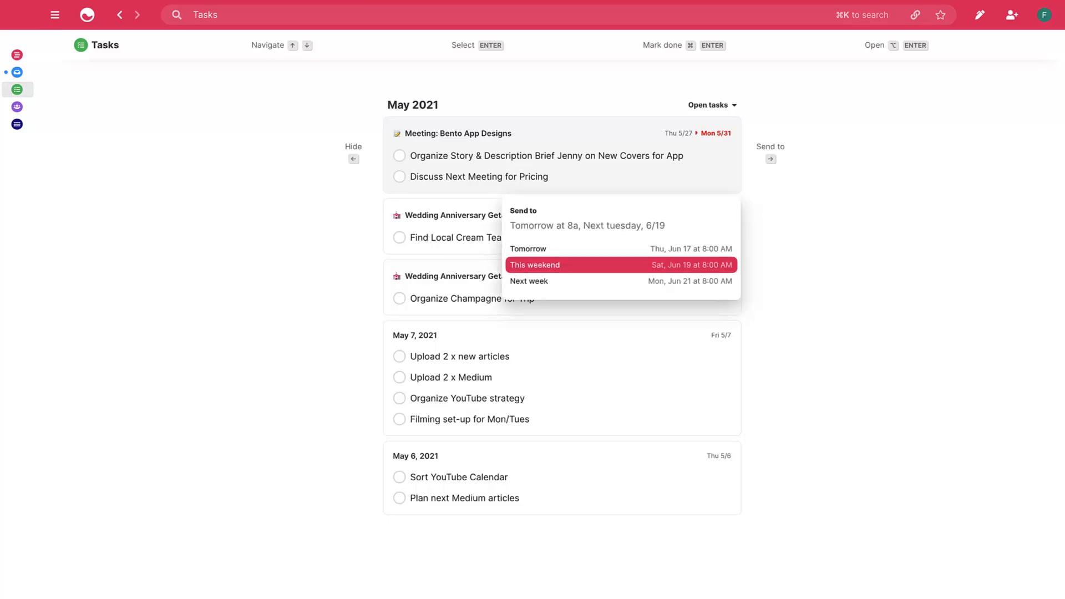
{"action": "left_click", "coordinate": [38, 124]}
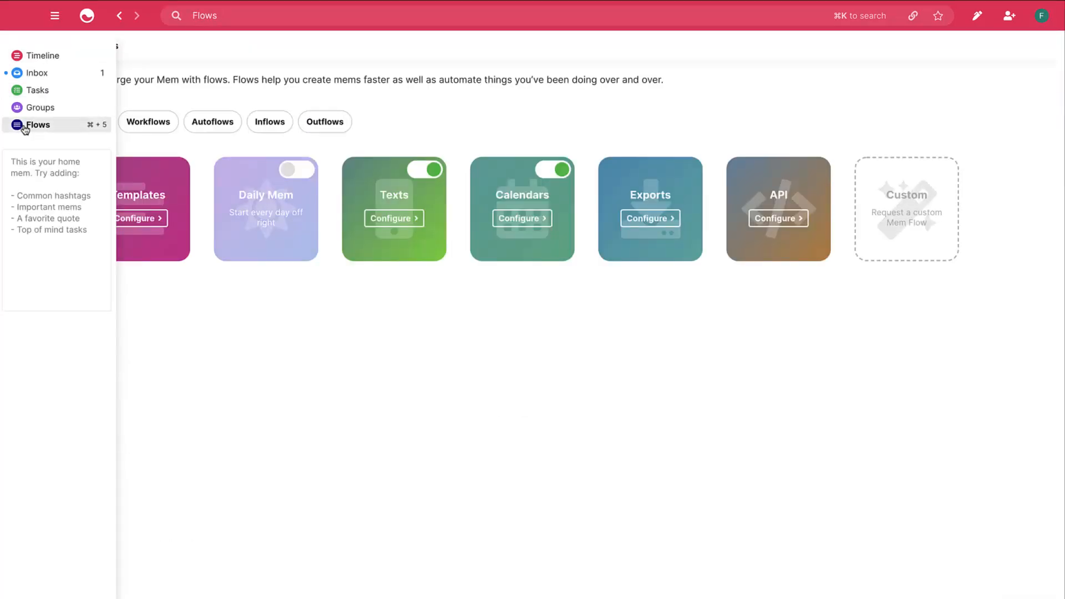
Set up the calendar flow from the Flows page, then scroll to the four-step walkthrough
{"action": "left_click", "coordinate": [54, 15]}
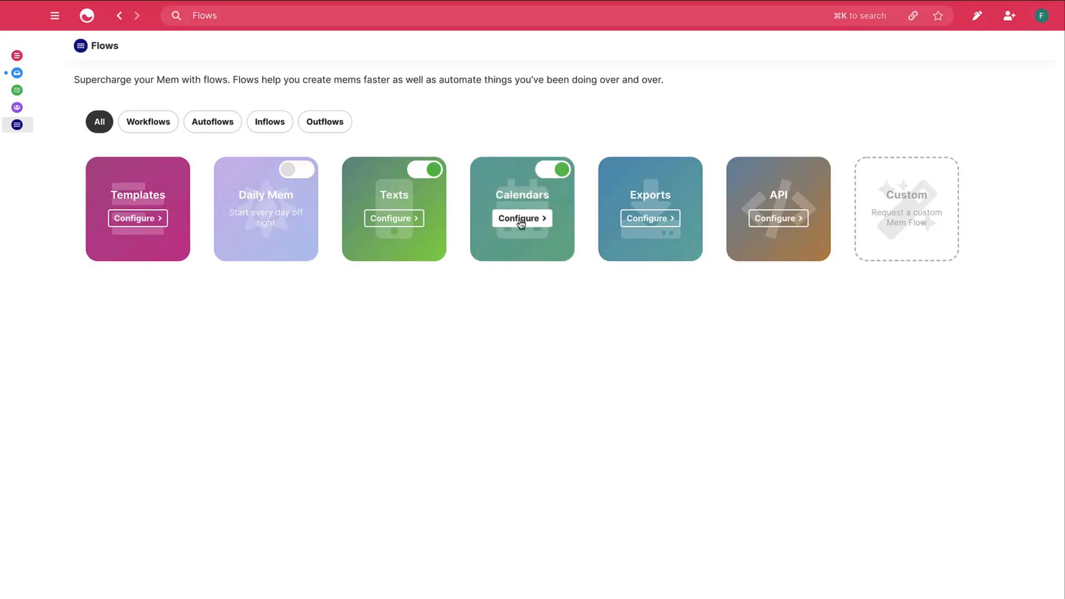
{"action": "left_click", "coordinate": [522, 219]}
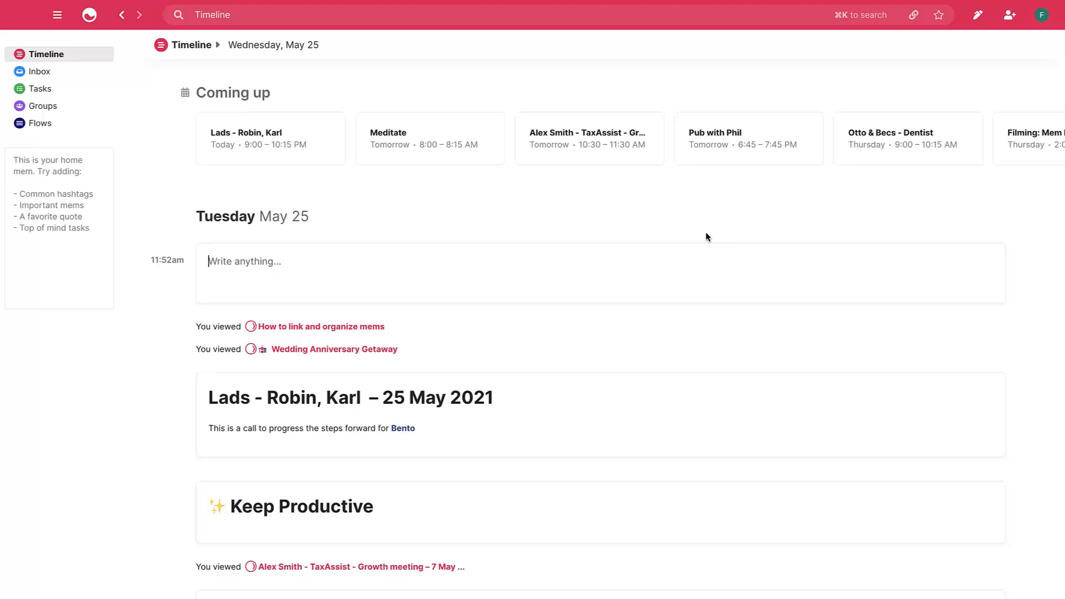
{"action": "mouse_move", "coordinate": [597, 222]}
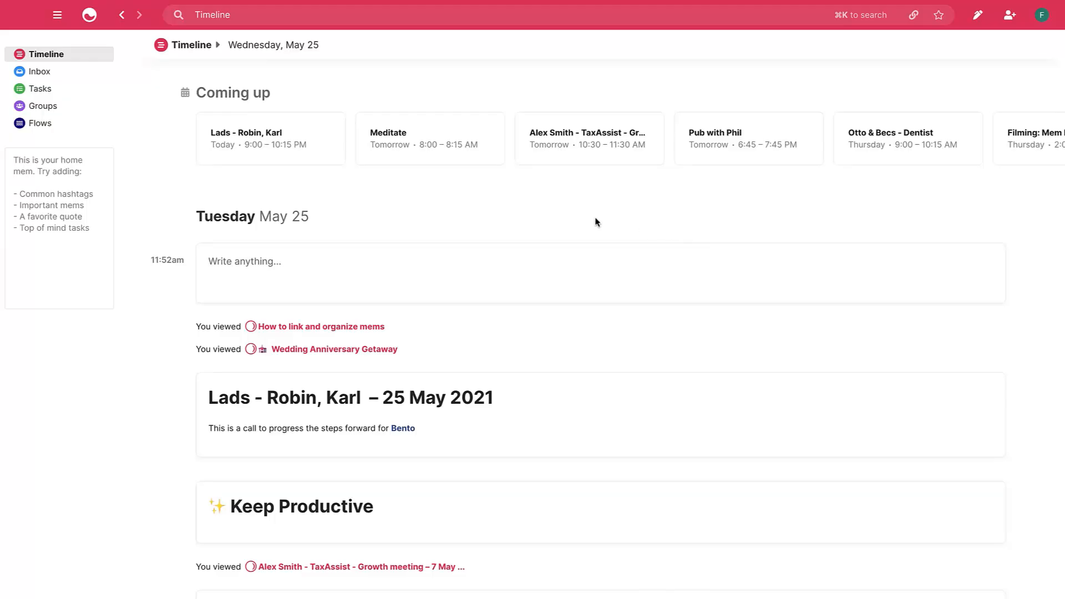
{"action": "scroll", "scroll_direction": "down", "scroll_amount": 3}
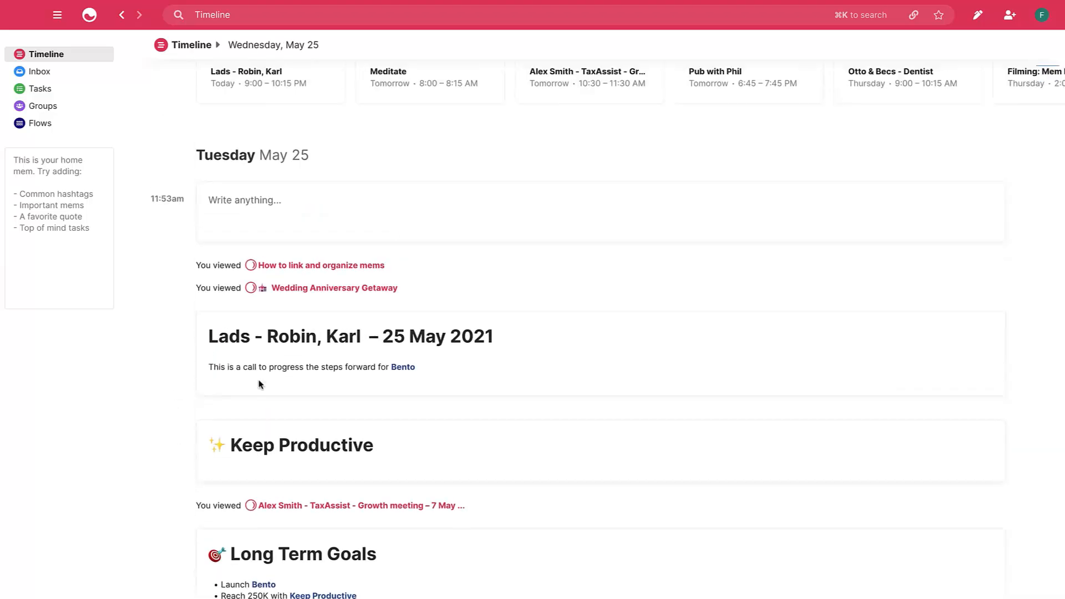
{"action": "scroll", "scroll_direction": "up", "scroll_amount": 3}
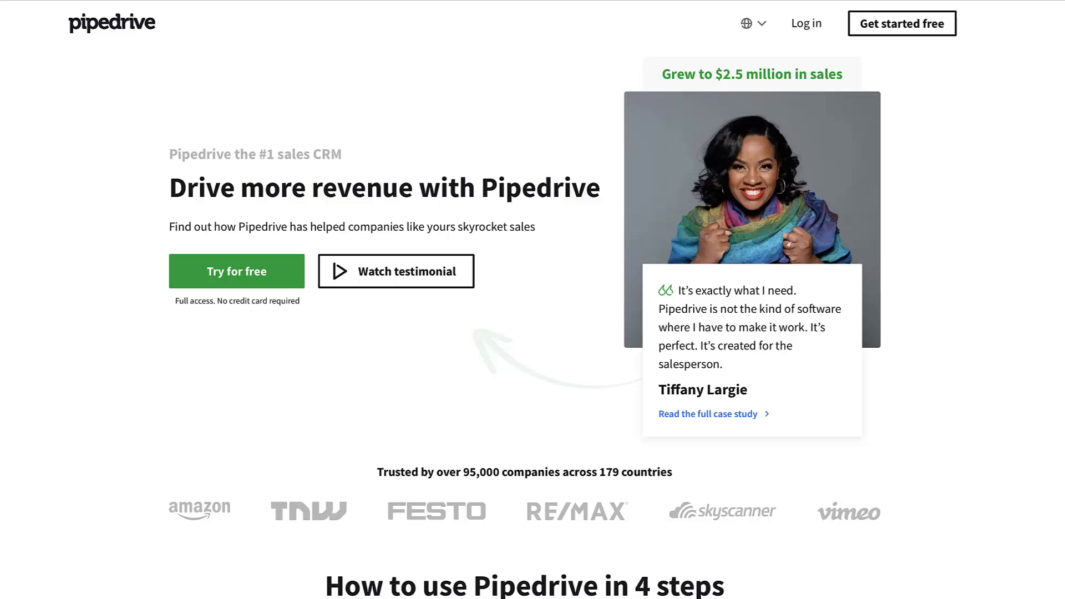
{"action": "scroll", "scroll_direction": "down", "scroll_amount": 3}
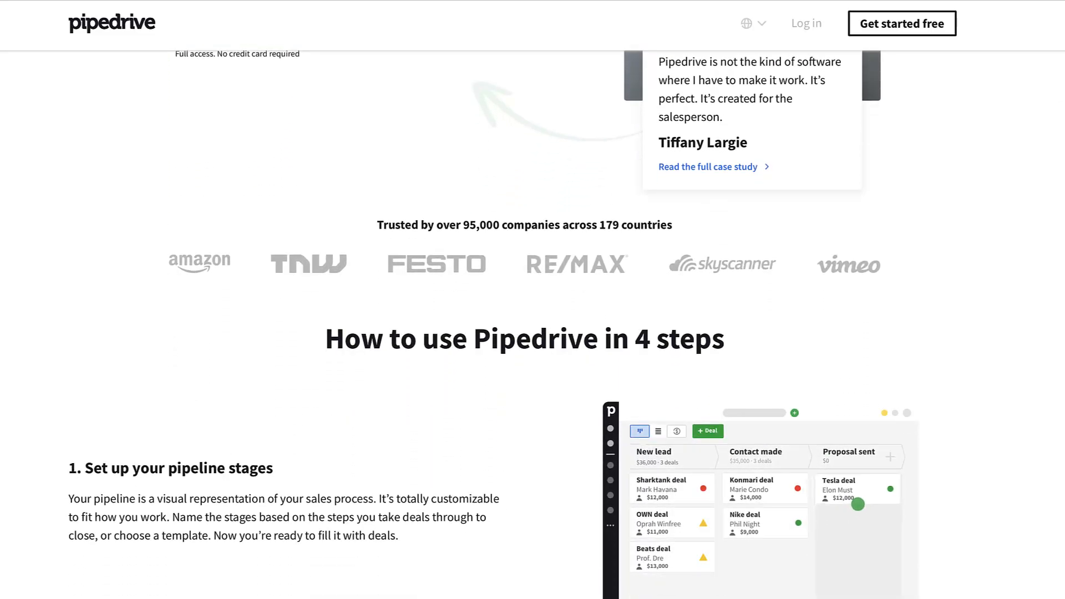
{"action": "scroll", "scroll_direction": "down", "scroll_amount": 3}
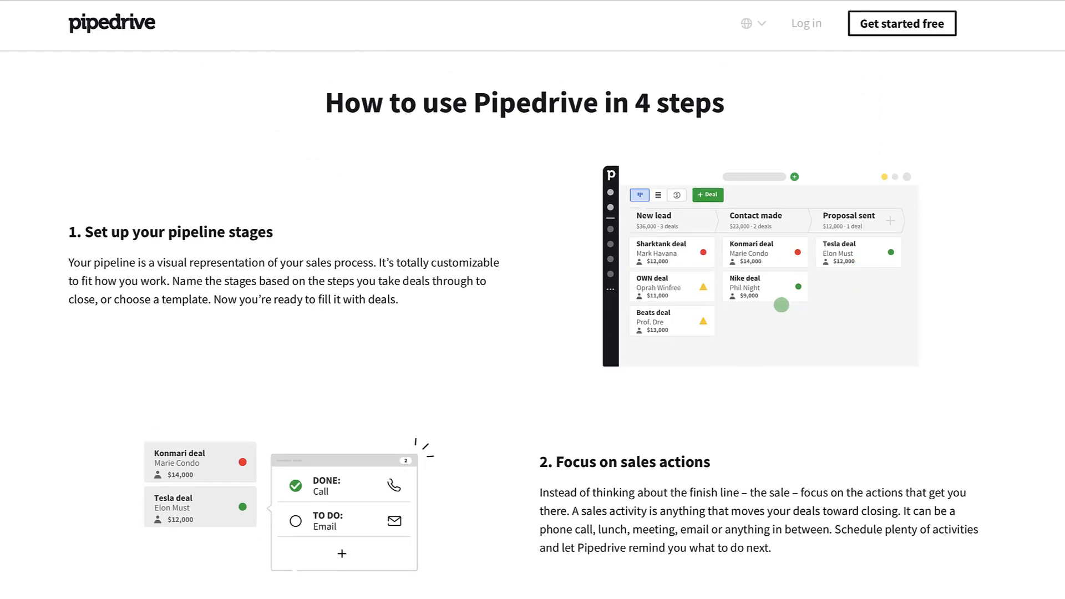
{"action": "scroll", "scroll_direction": "down", "scroll_amount": 3}
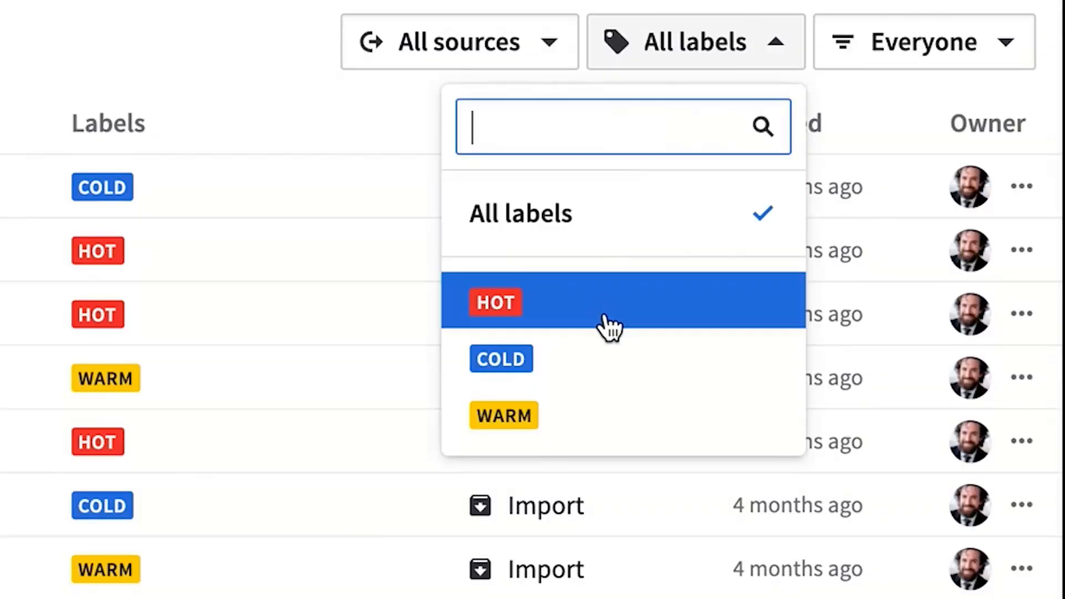
Filter leads to HOT, view Live Chat, move the Nakatomi Trading Corp. deal, and switch to the Customer Success pipeline
{"action": "left_click", "coordinate": [495, 302]}
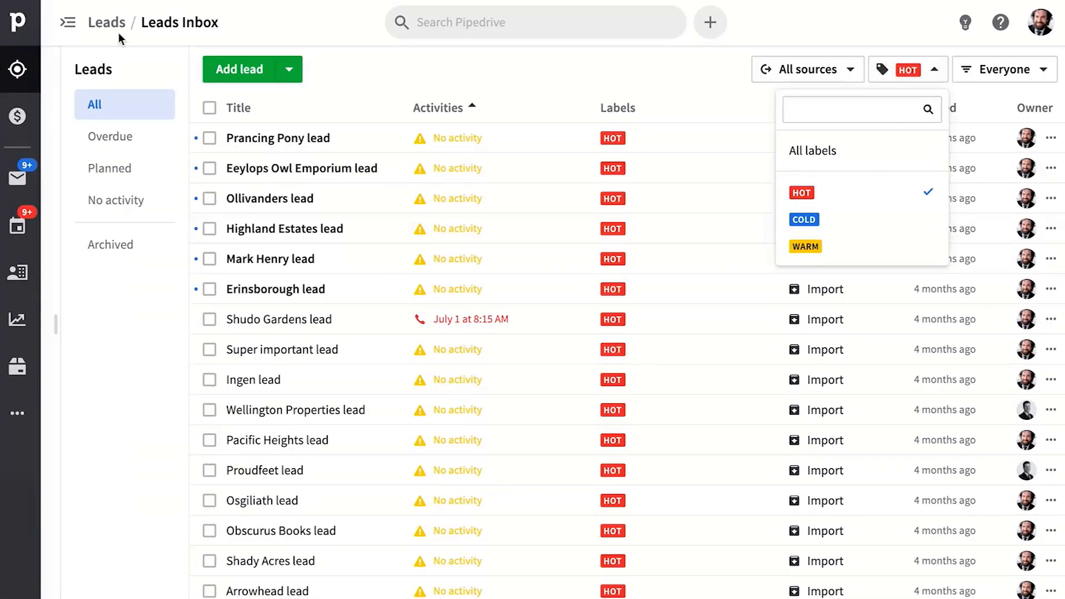
{"action": "left_click", "coordinate": [112, 110]}
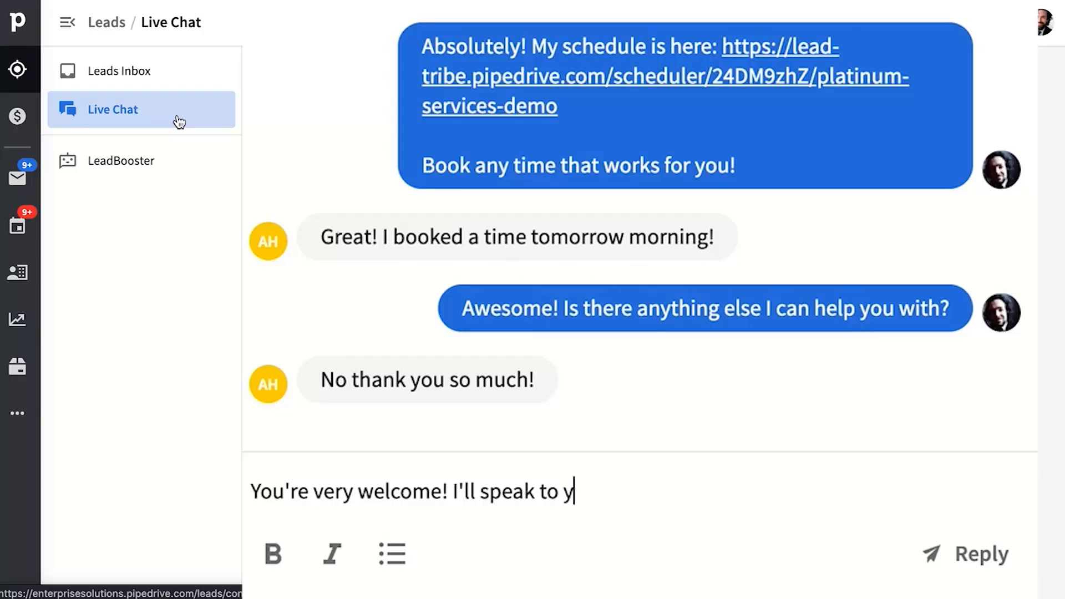
{"action": "left_click", "coordinate": [22, 117]}
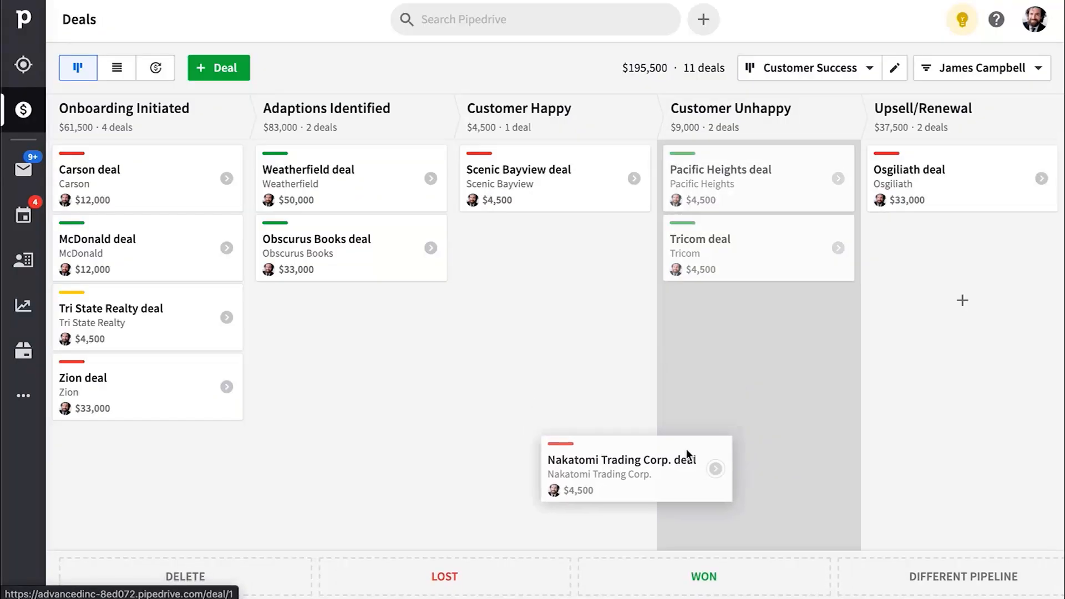
{"action": "left_click", "coordinate": [807, 68]}
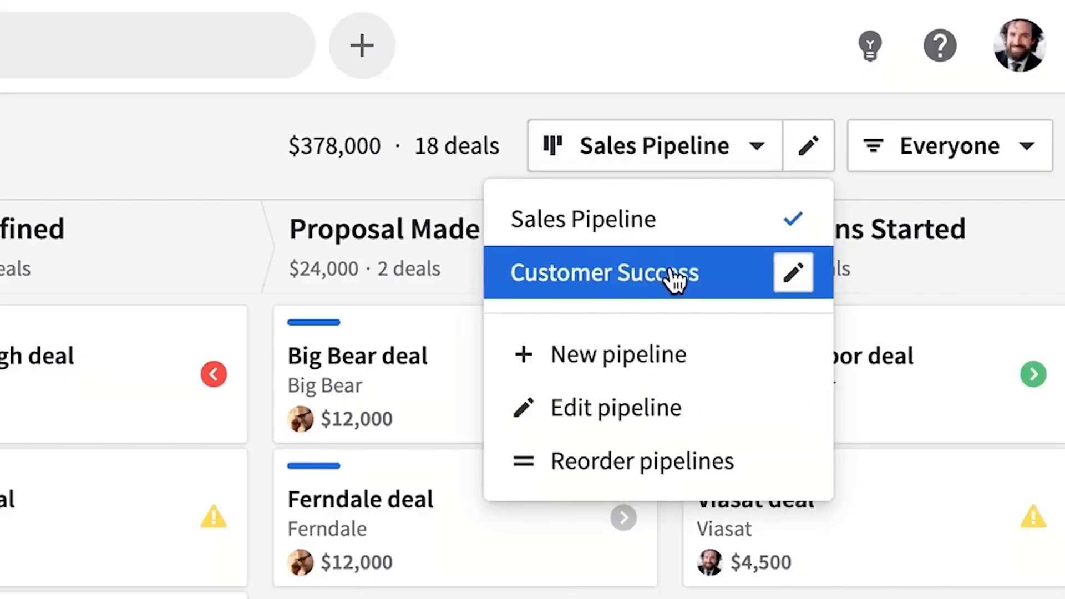
{"action": "left_click", "coordinate": [598, 273]}
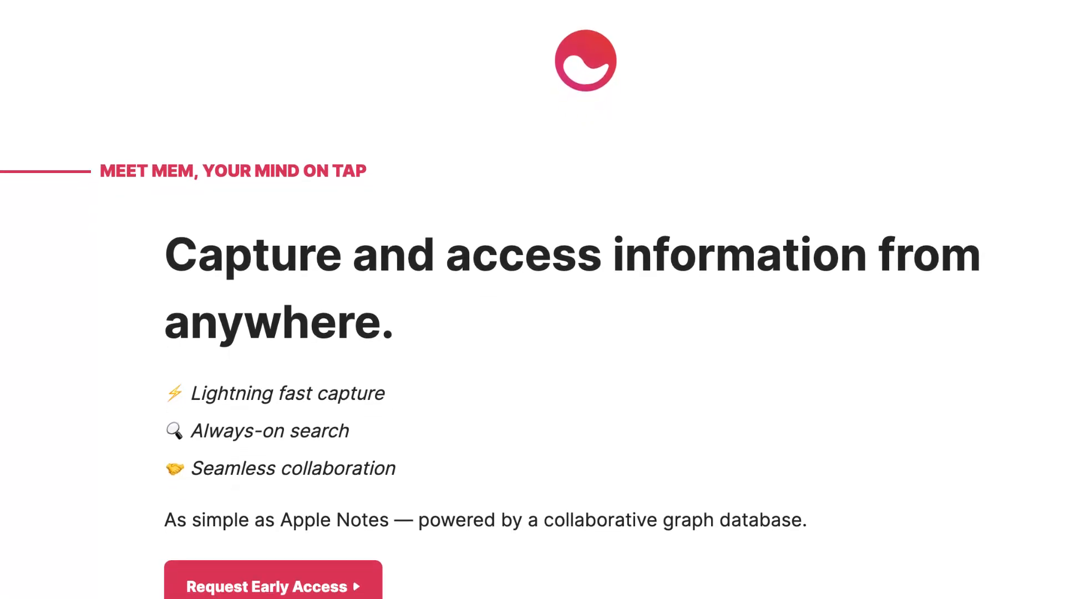
Check the Mem version in About Mem and dismiss the window
{"action": "scroll", "scroll_direction": "down", "scroll_amount": 3}
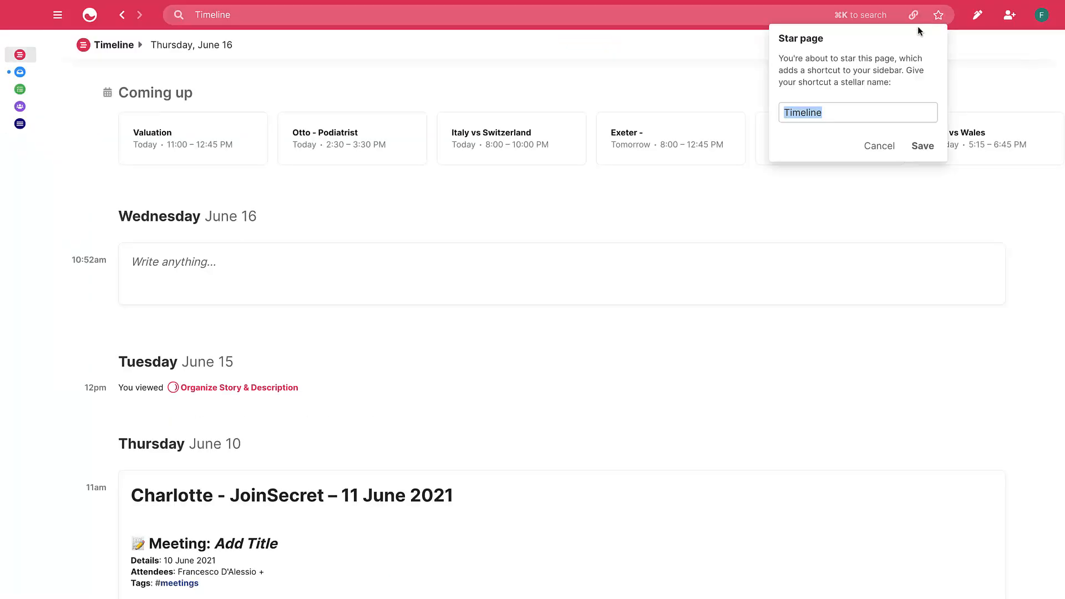
{"action": "mouse_move", "coordinate": [854, 104]}
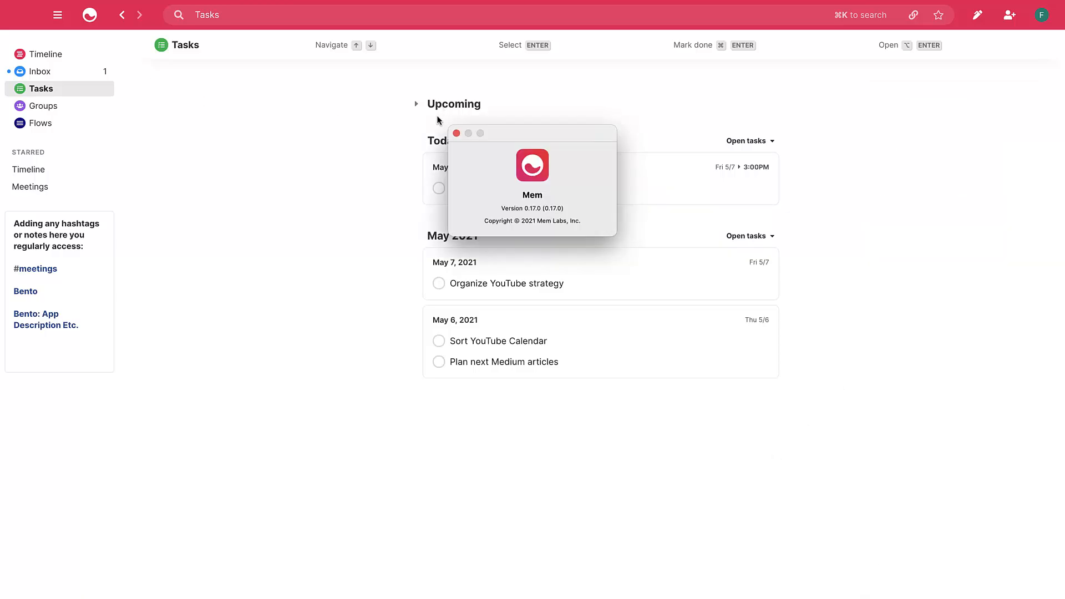
{"action": "left_click", "coordinate": [456, 133]}
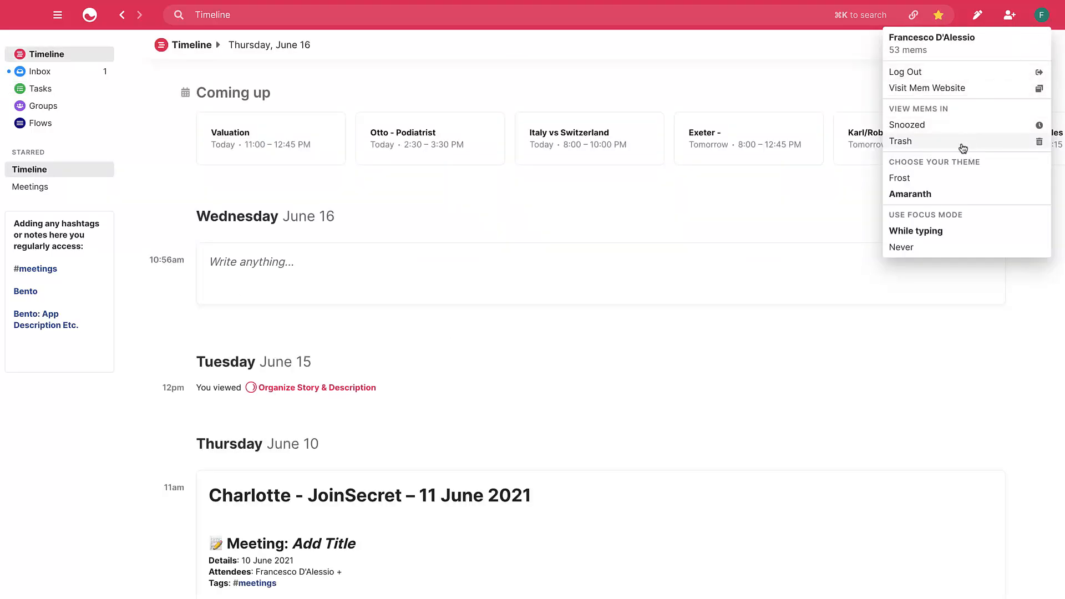
{"action": "mouse_move", "coordinate": [944, 187]}
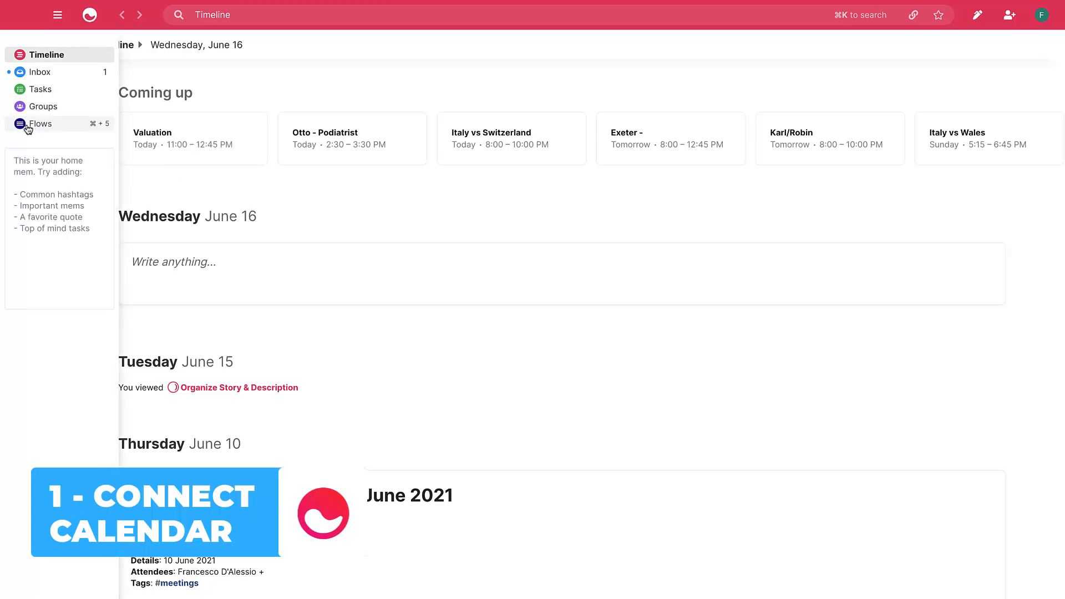
Reach the Calendars flow from the Flows page and view its Google Calendar sync settings
{"action": "left_click", "coordinate": [41, 123]}
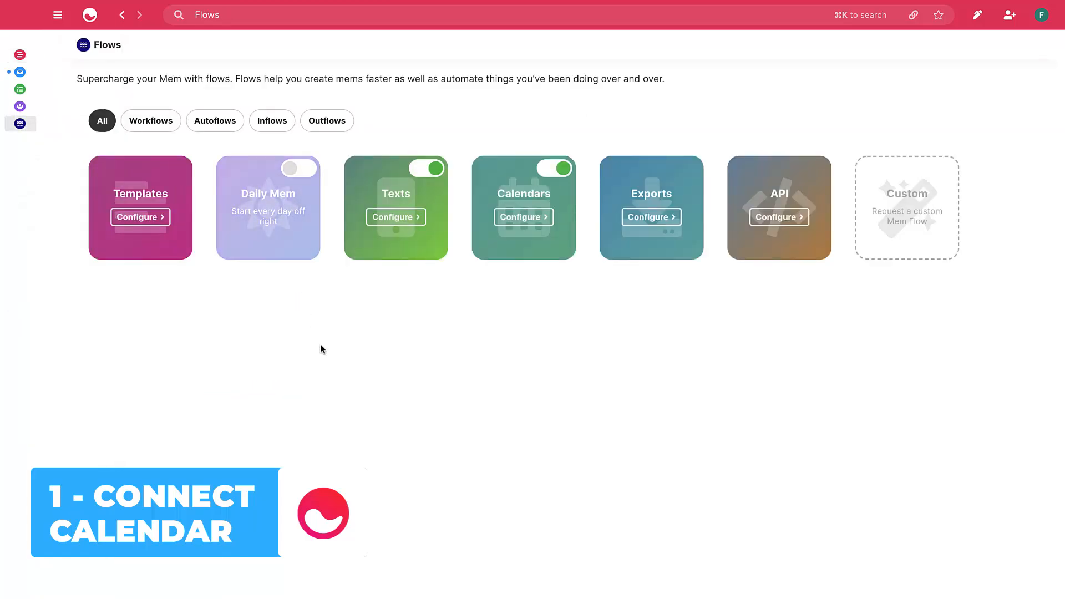
{"action": "left_click", "coordinate": [556, 168]}
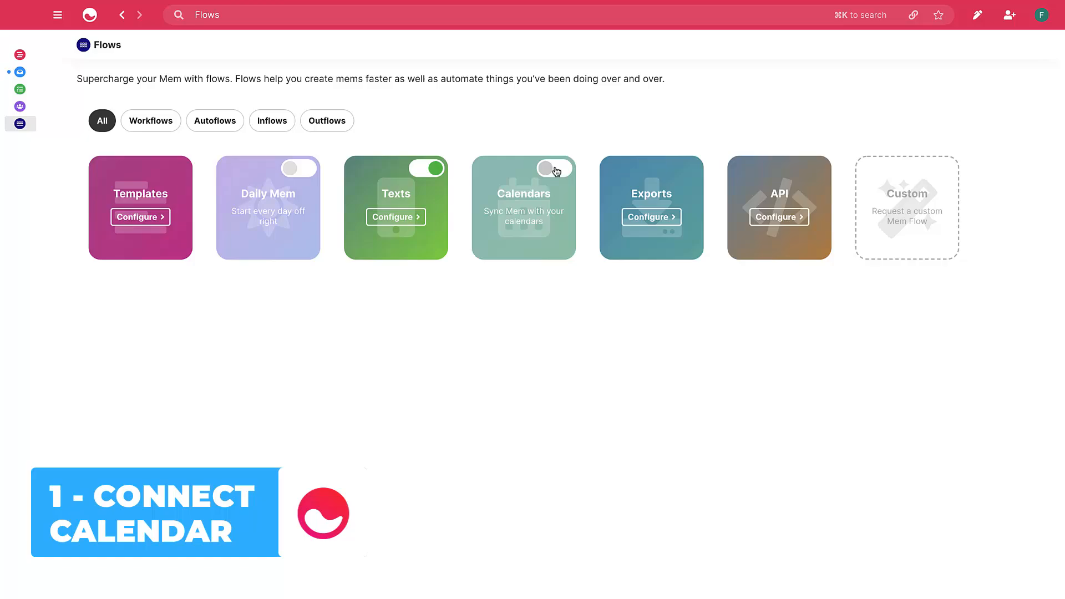
{"action": "left_click", "coordinate": [554, 168]}
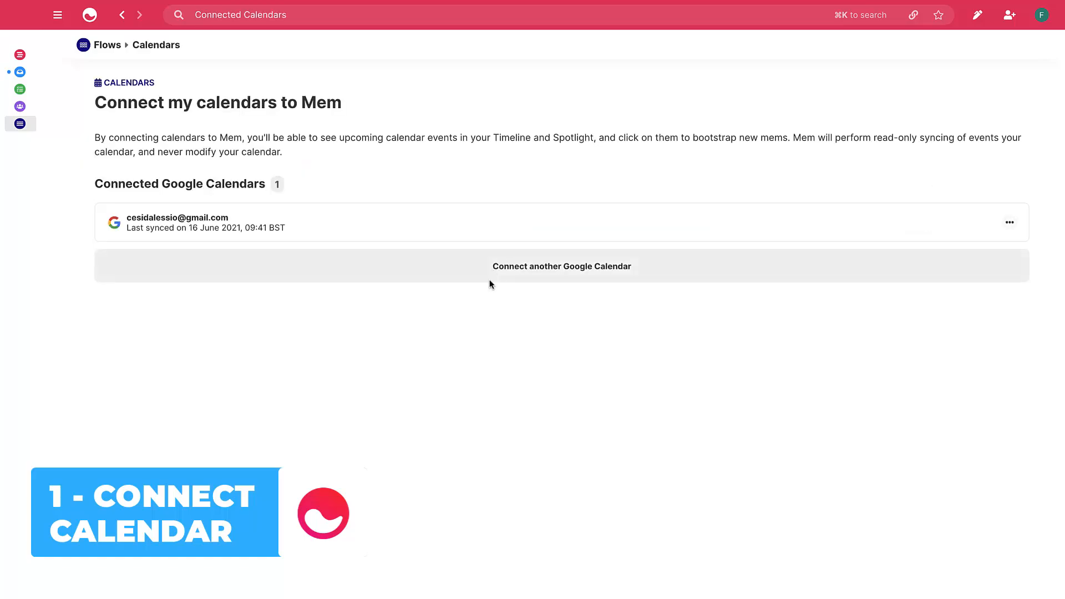
{"action": "mouse_move", "coordinate": [544, 273]}
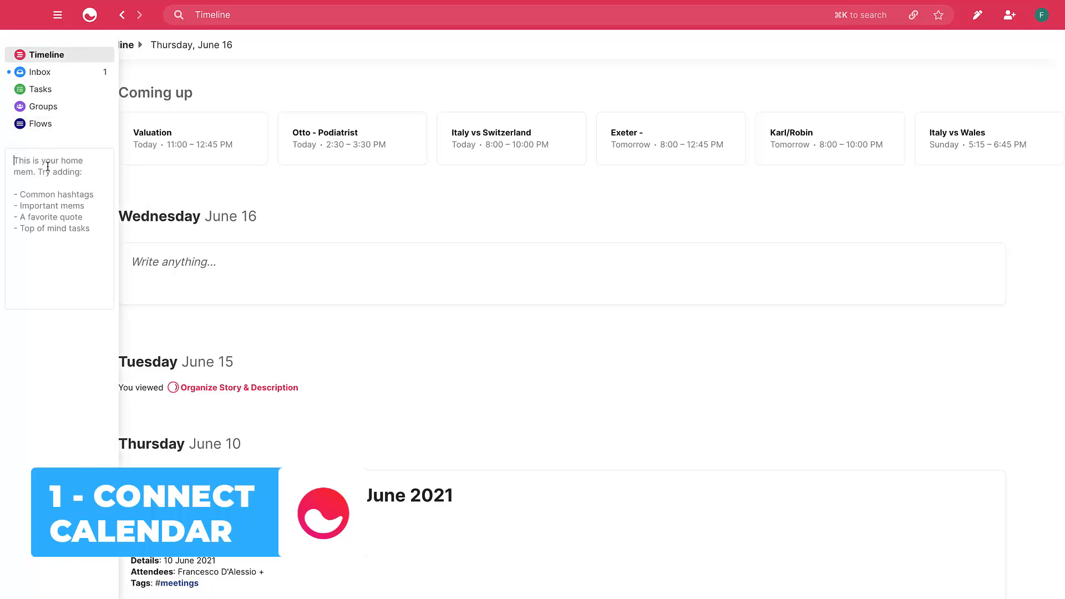
Add the #meetings tag and link the 'Bento: App Description Etc.' mem in the home mem
{"action": "type", "text": "#"}
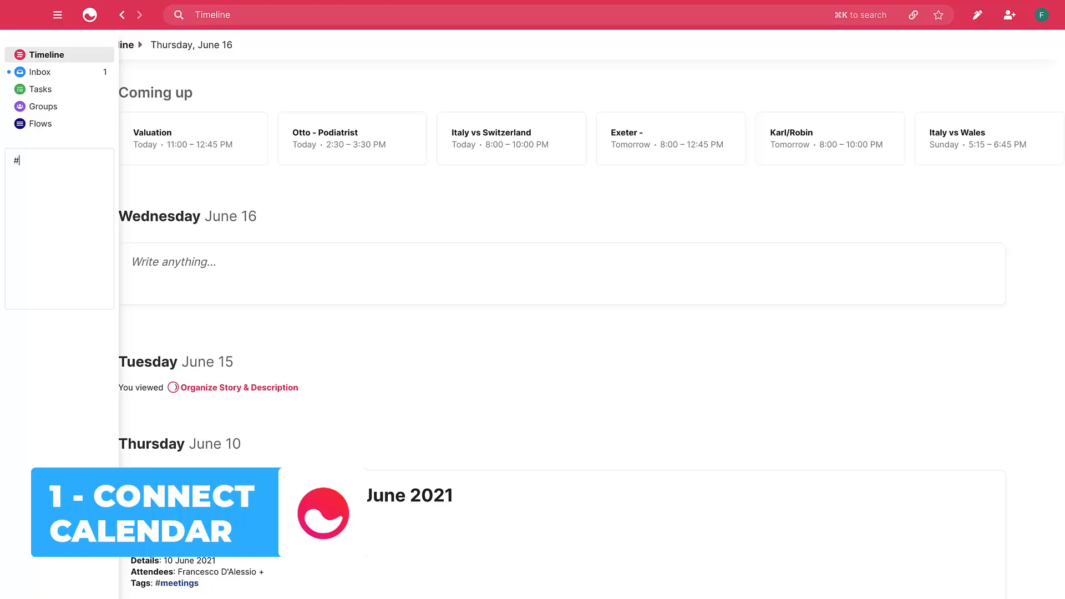
{"action": "type", "text": "meetings"}
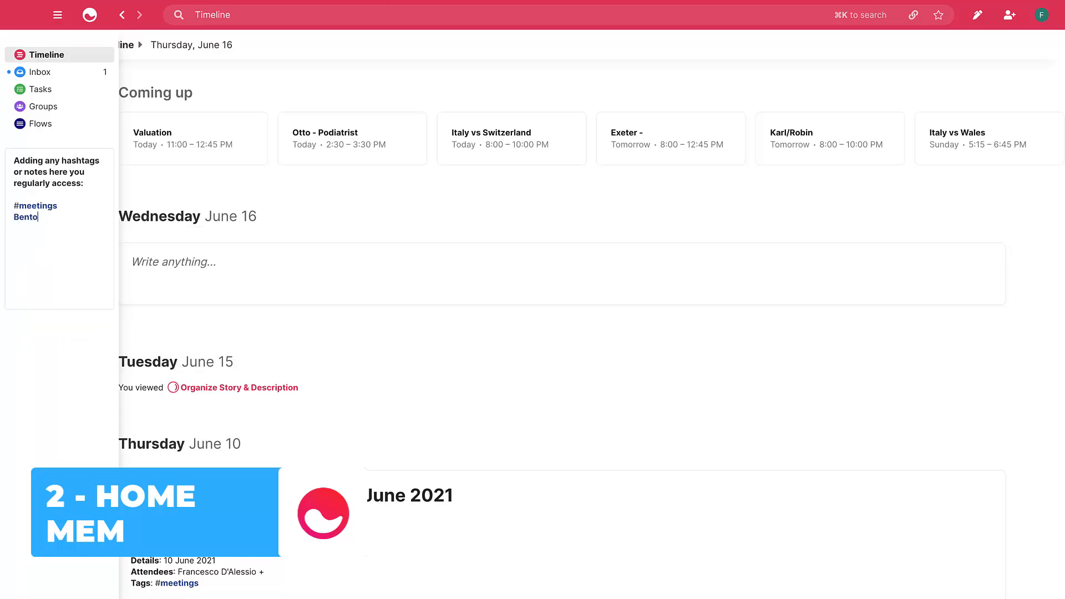
{"action": "type", "text": "+bent"}
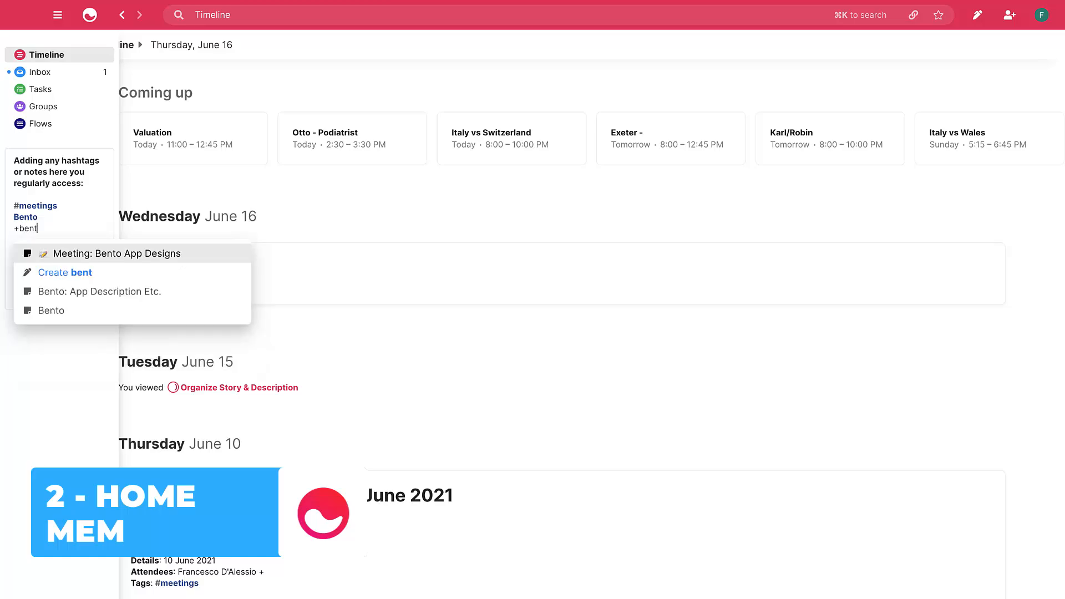
{"action": "left_click", "coordinate": [99, 292]}
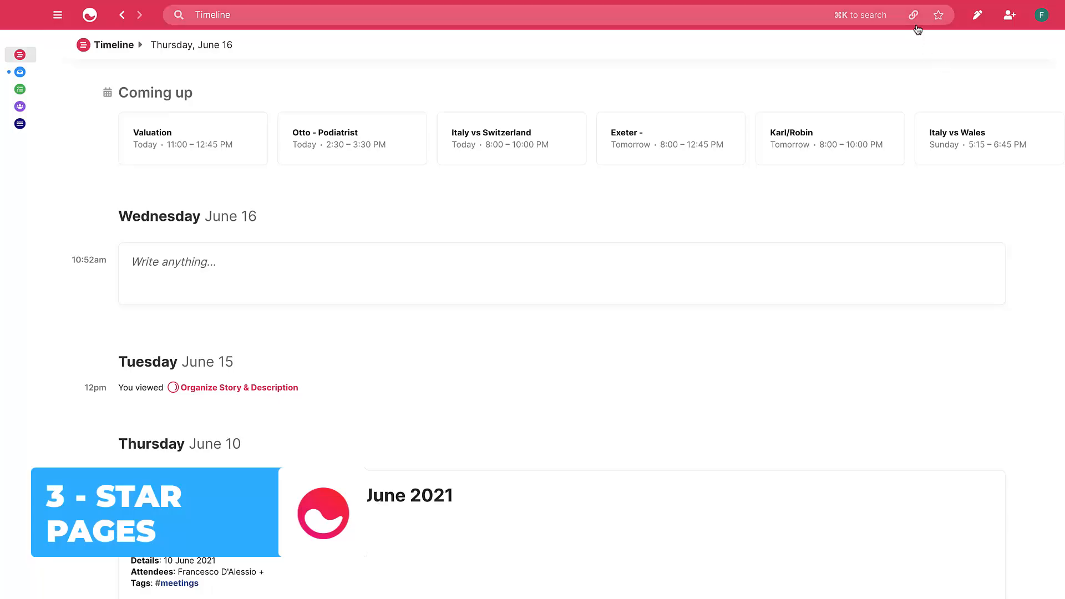
Star Timeline as a shortcut, list the #meetings results, and find meeting mems via Spotlight with 'mee'
{"action": "left_click", "coordinate": [939, 14]}
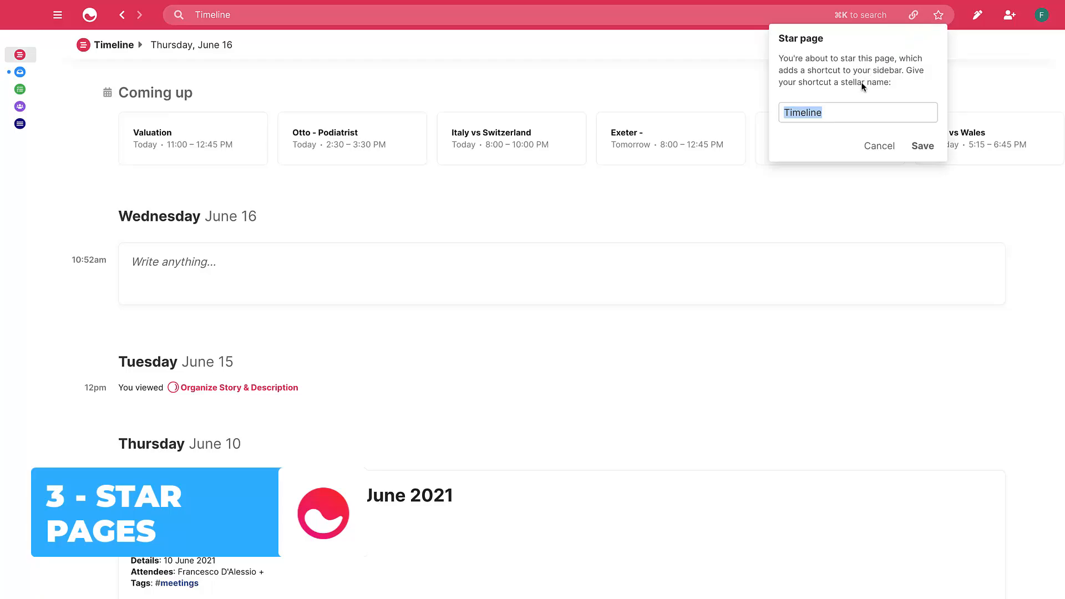
{"action": "left_click", "coordinate": [181, 582]}
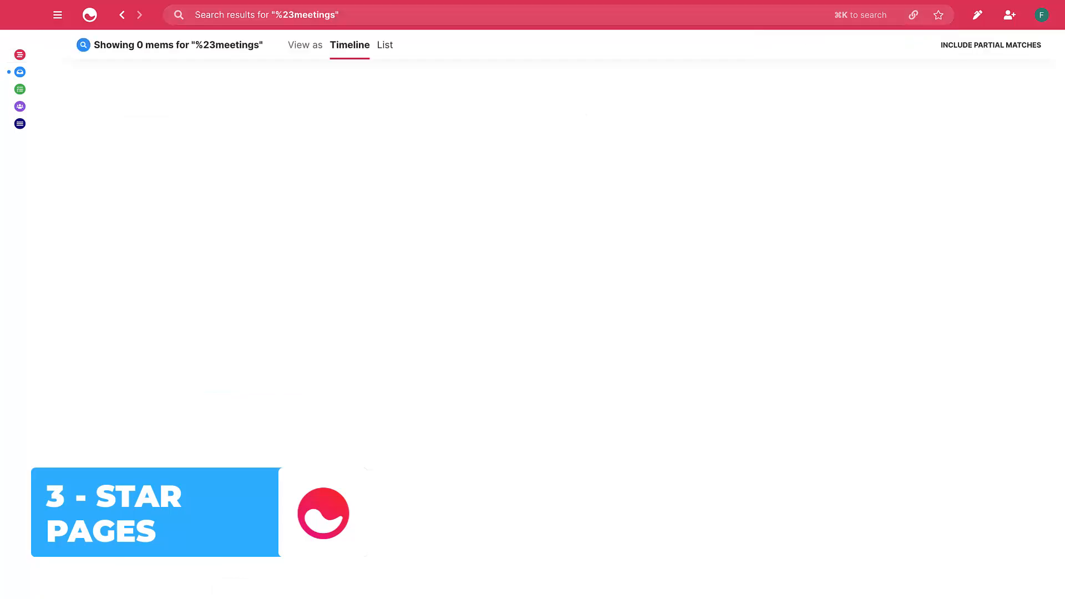
{"action": "left_click", "coordinate": [384, 45]}
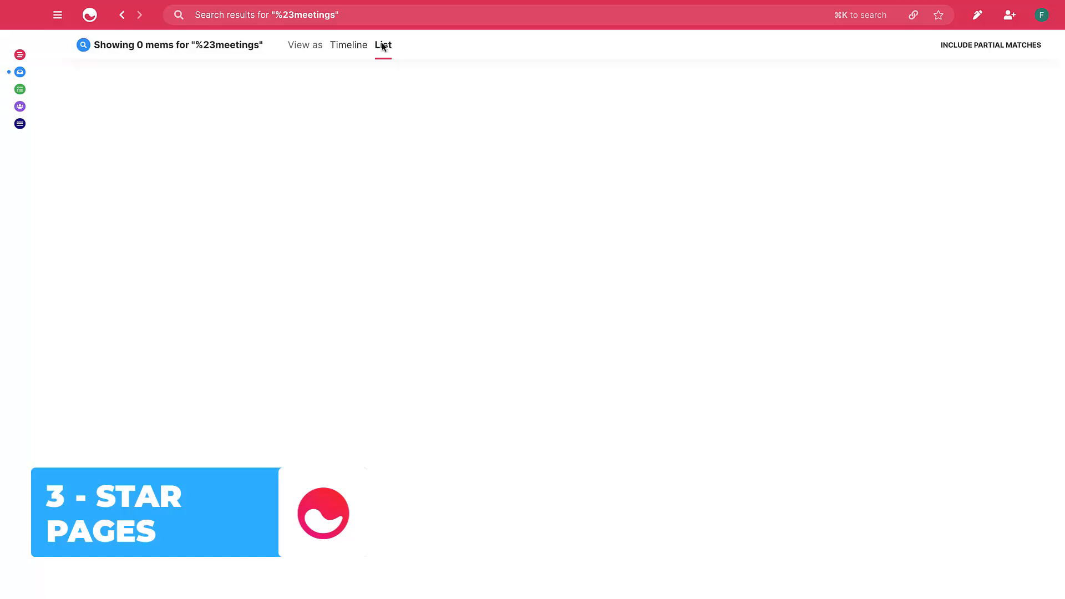
{"action": "type", "text": "mee"}
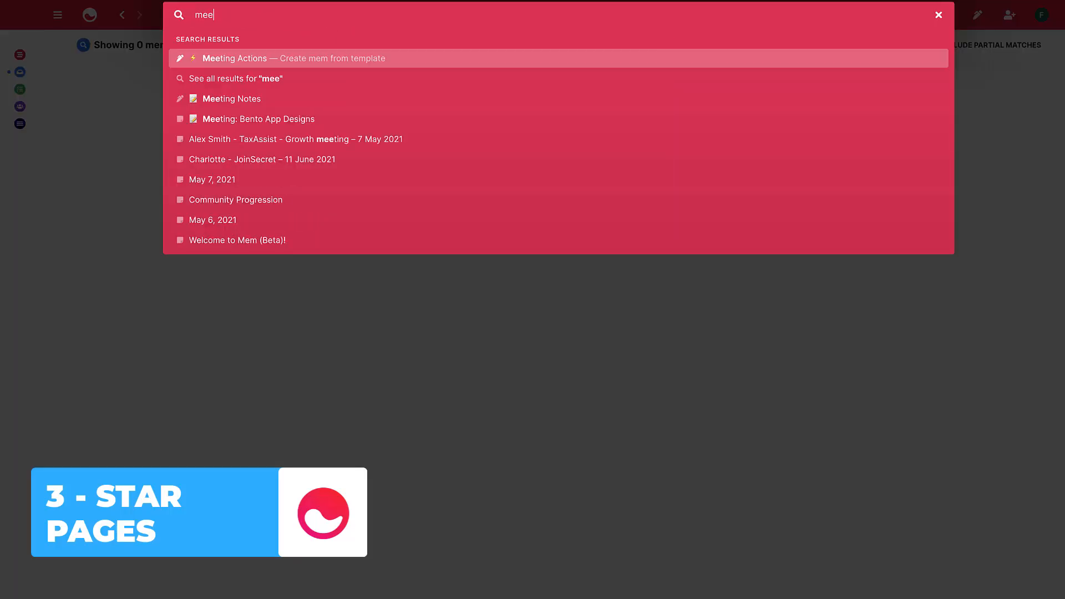
{"action": "key", "text": "Return"}
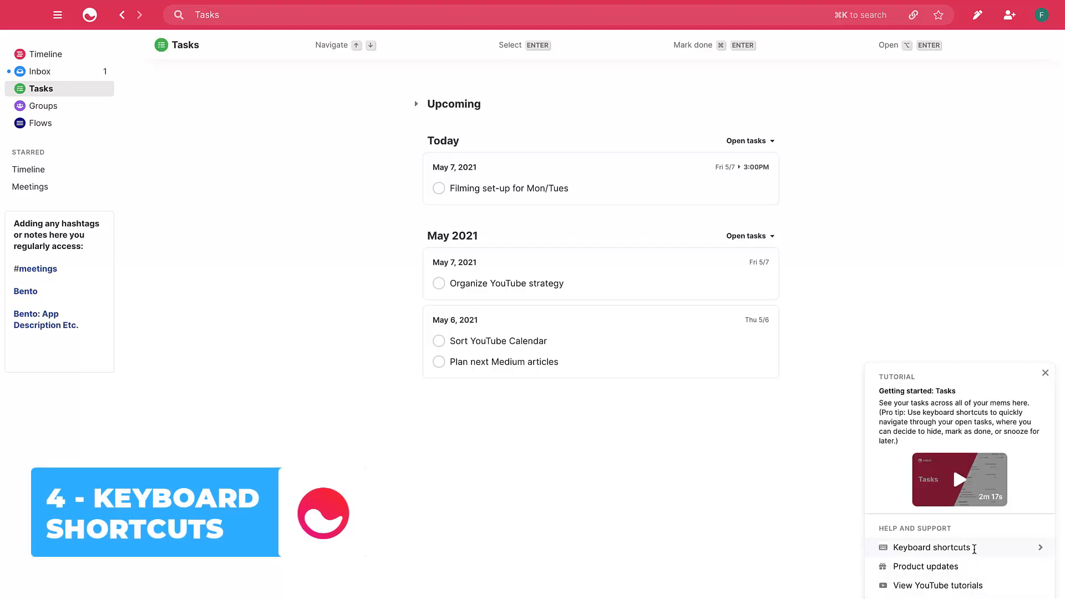
View the keyboard shortcuts list twice, then return to the Help and Support options
{"action": "left_click", "coordinate": [931, 547]}
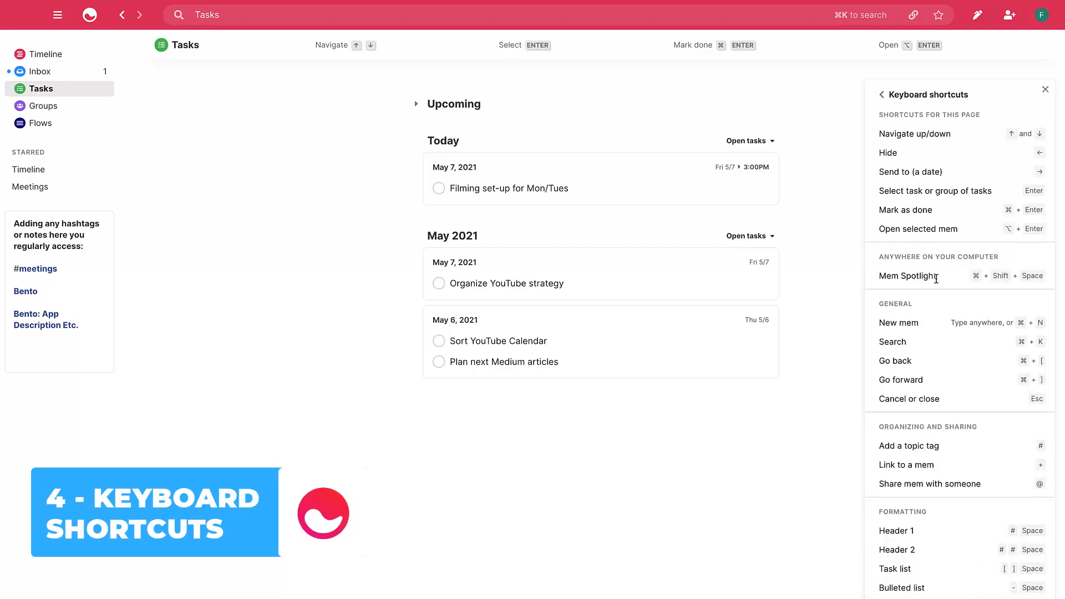
{"action": "mouse_move", "coordinate": [947, 286]}
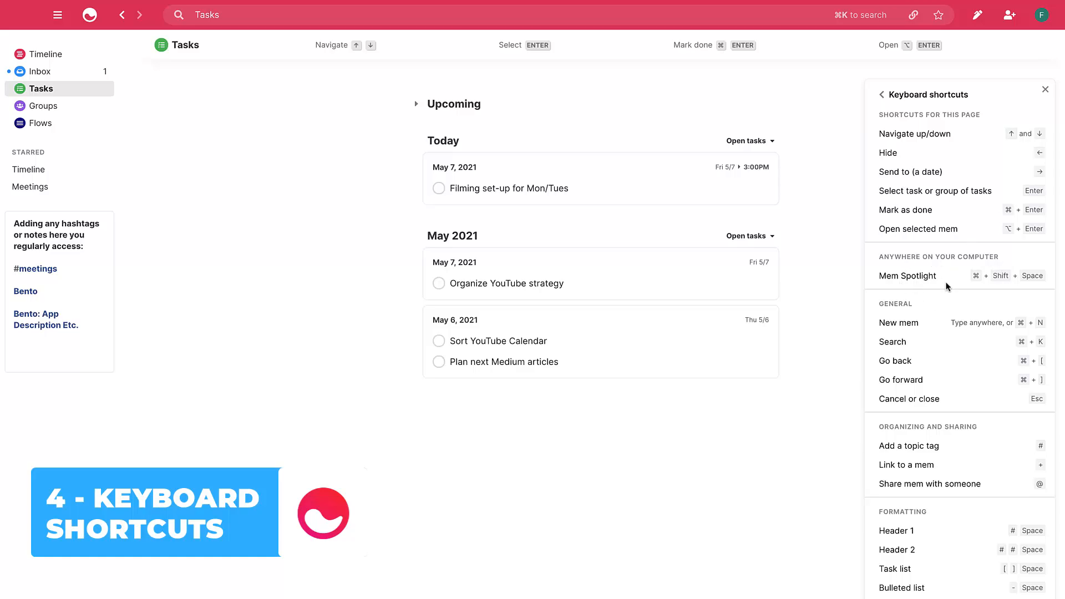
{"action": "mouse_move", "coordinate": [933, 320]}
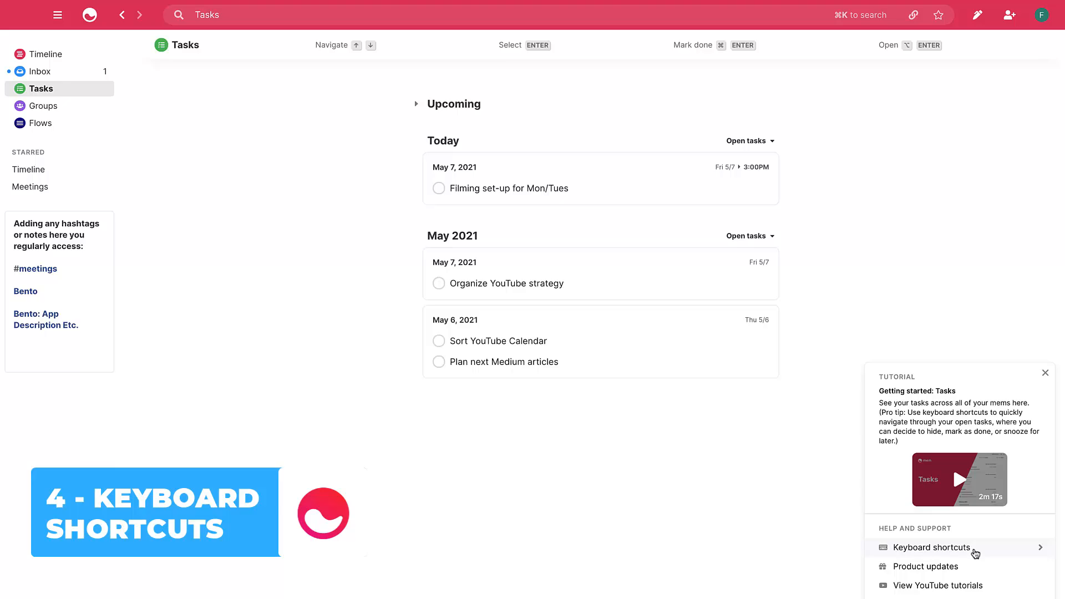
{"action": "left_click", "coordinate": [927, 547]}
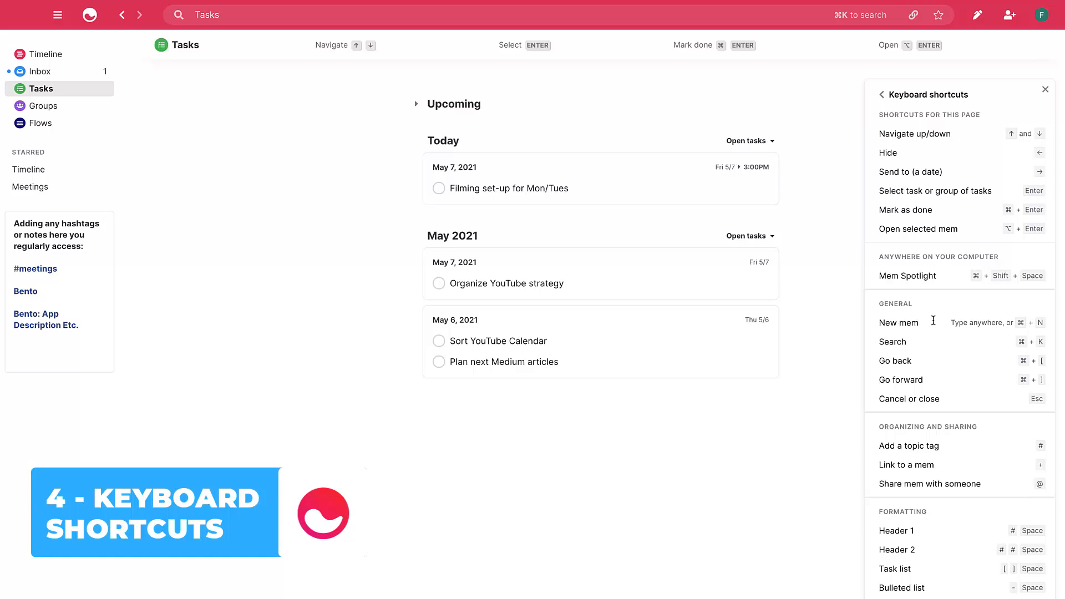
{"action": "mouse_move", "coordinate": [935, 276]}
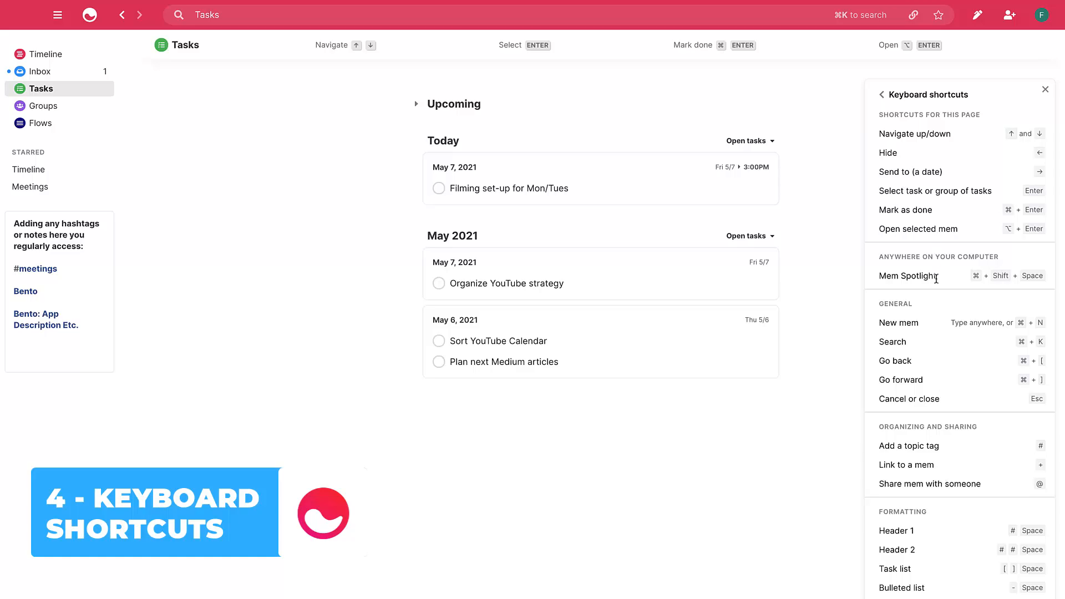
{"action": "mouse_move", "coordinate": [1009, 288]}
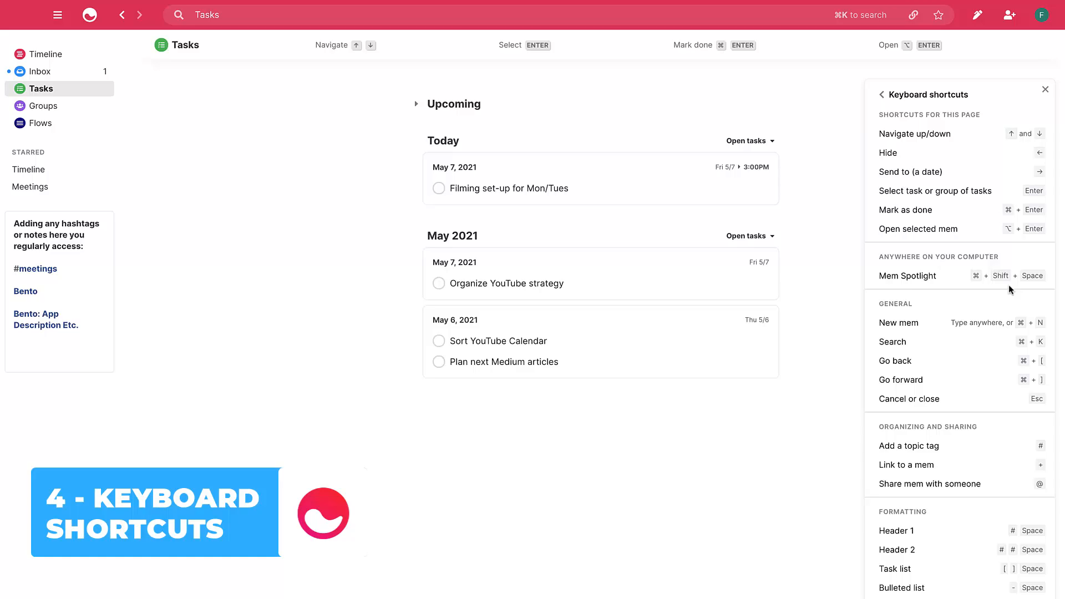
{"action": "mouse_move", "coordinate": [933, 320]}
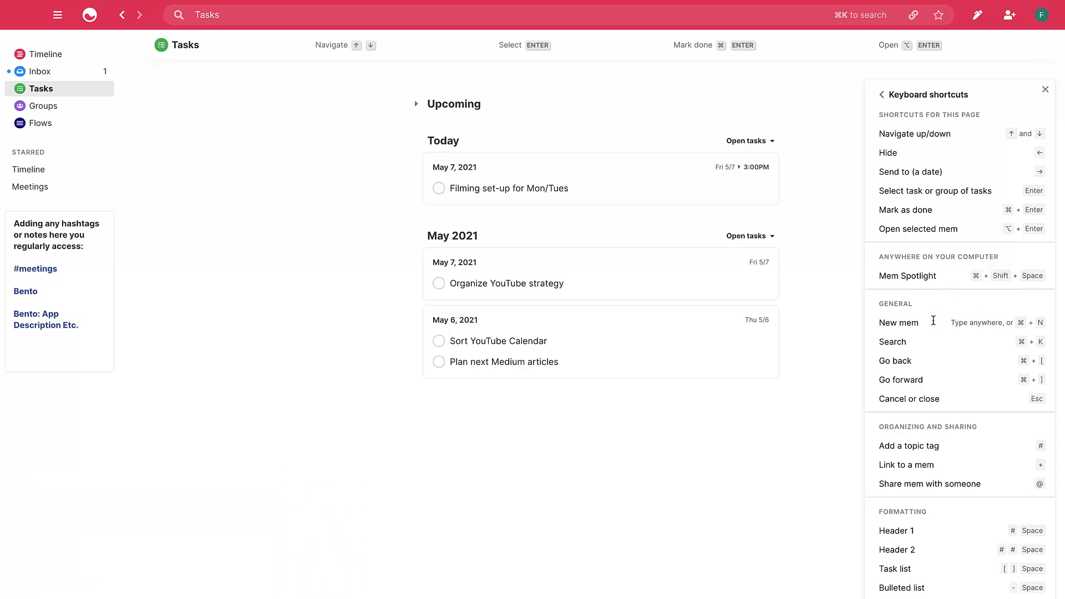
{"action": "left_click", "coordinate": [1045, 88]}
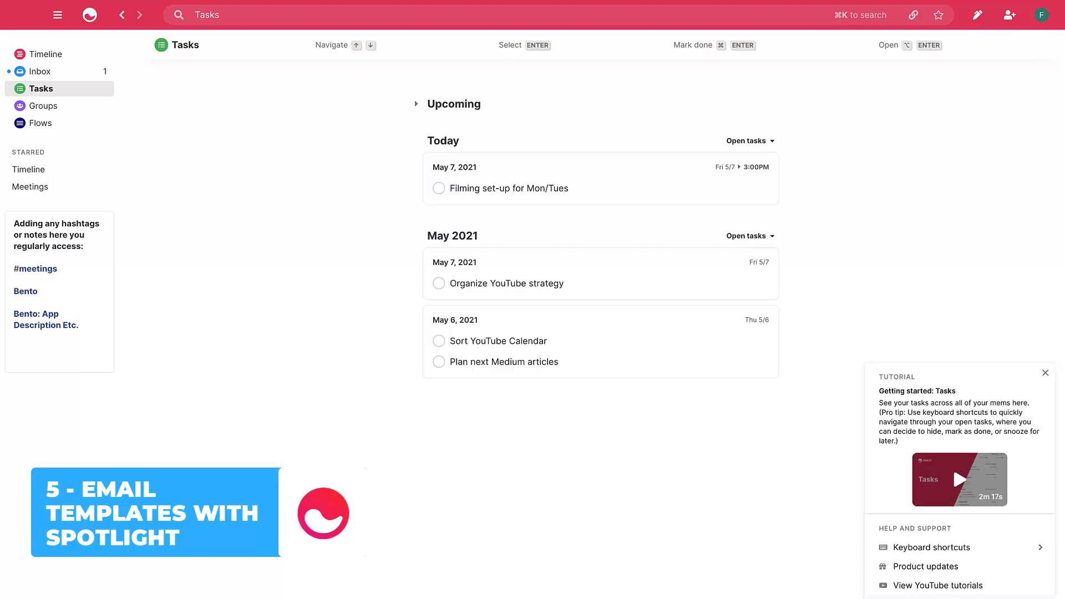
Reopen the keyboard shortcuts list from the Help and Support panel
{"action": "left_click", "coordinate": [929, 547]}
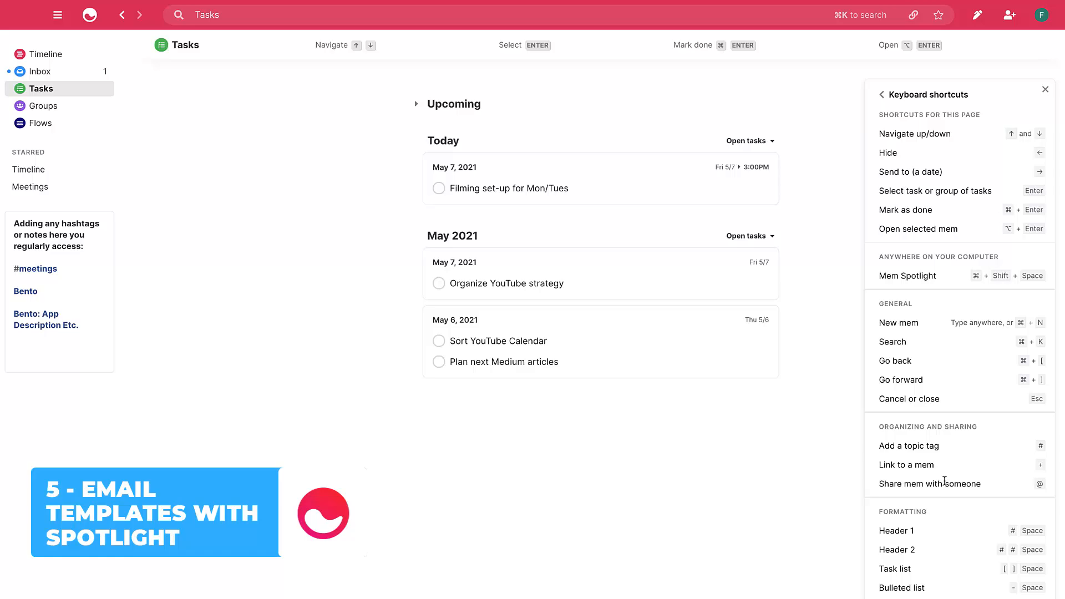
{"action": "mouse_move", "coordinate": [761, 470]}
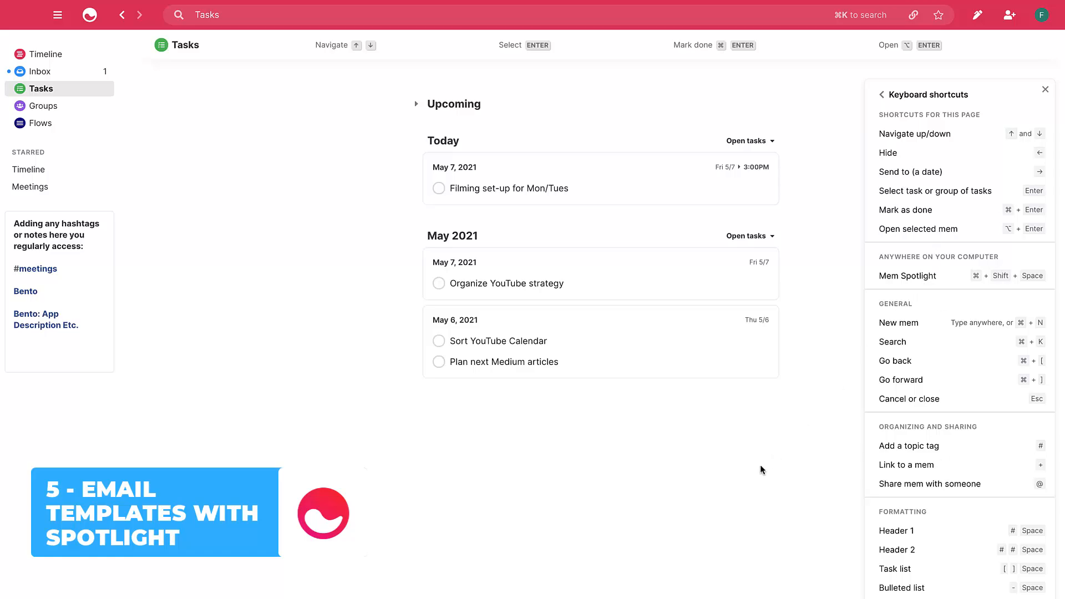
{"action": "mouse_move", "coordinate": [934, 319]}
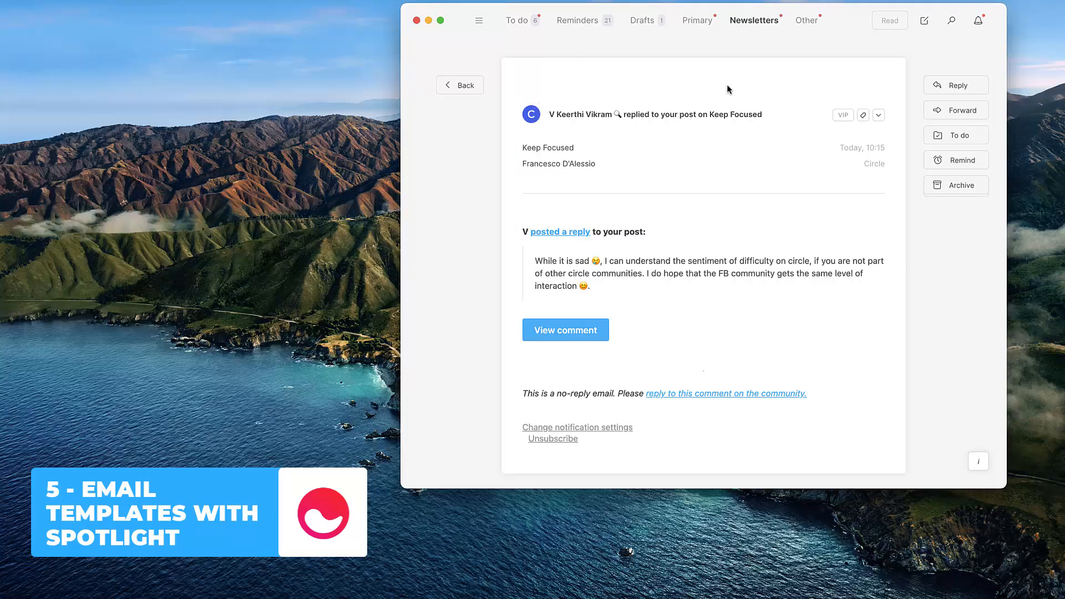
Insert the saved coffee-invite template into the Spark email body via Mem Spotlight
{"action": "left_click", "coordinate": [924, 20]}
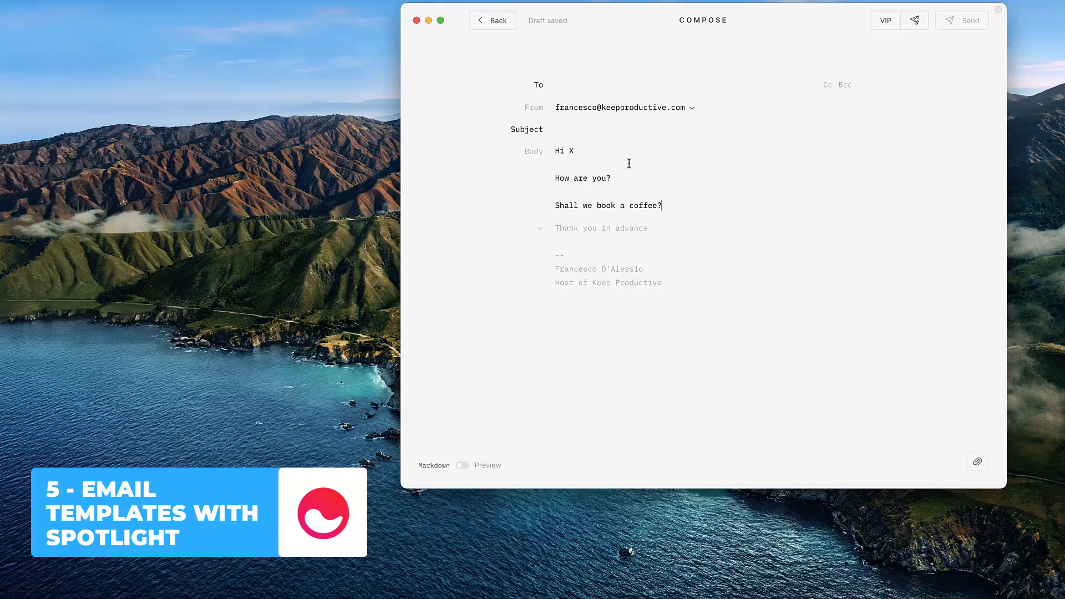
{"action": "mouse_move", "coordinate": [691, 207]}
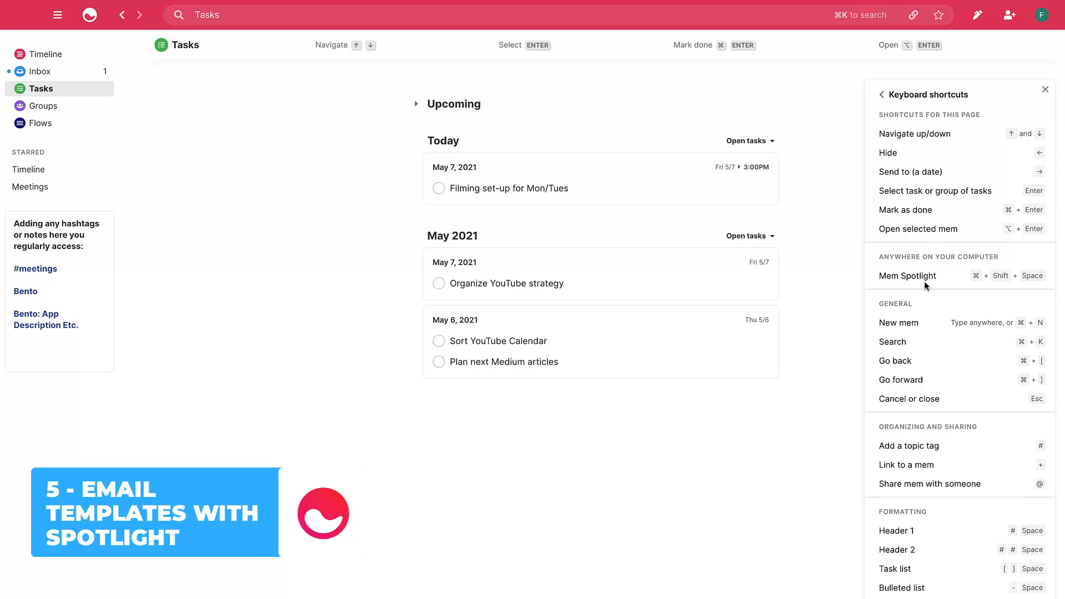
{"action": "mouse_move", "coordinate": [976, 273]}
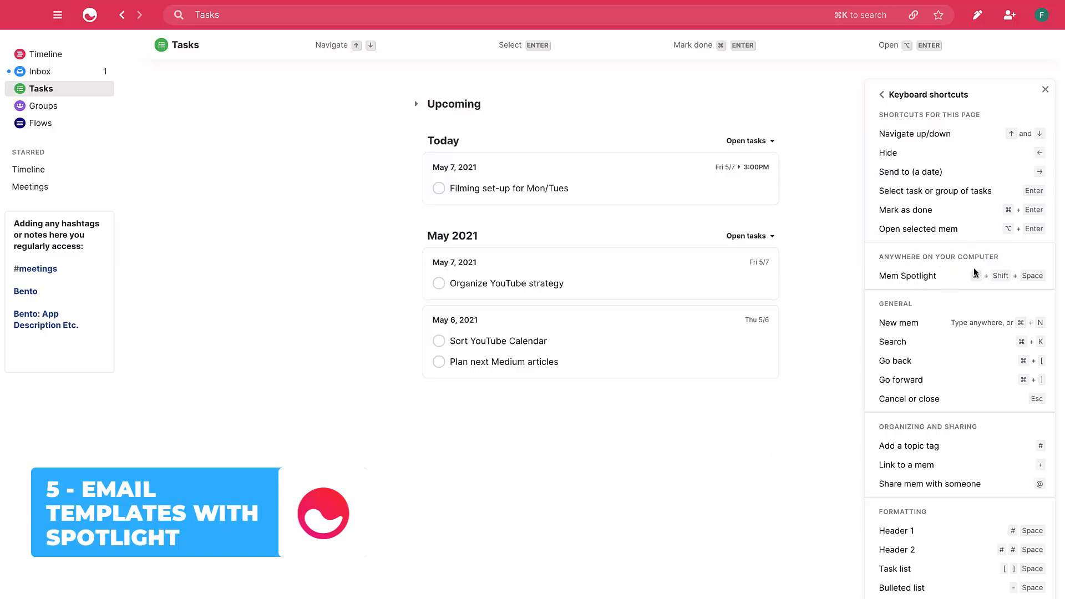
{"action": "mouse_move", "coordinate": [933, 320]}
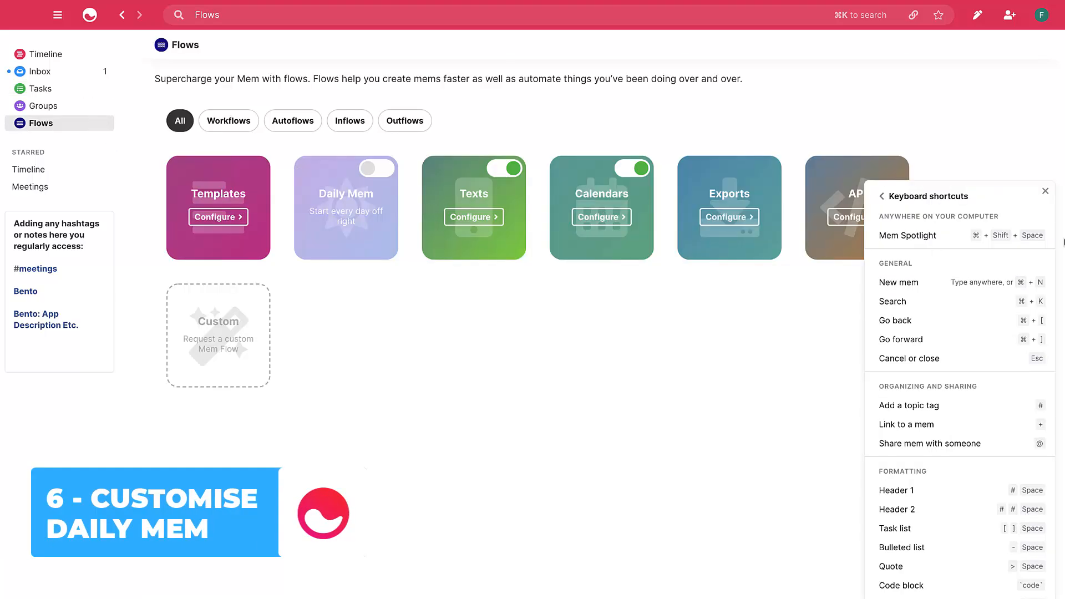
Close the keyboard shortcuts panel and enter the Daily Mem flow setup page
{"action": "left_click", "coordinate": [1045, 191]}
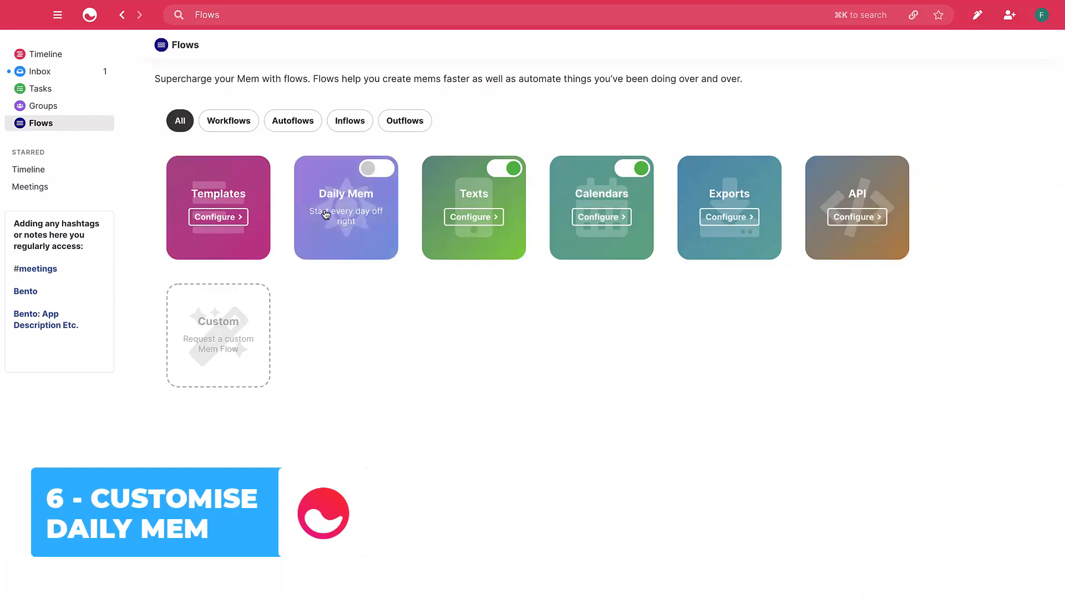
{"action": "left_click", "coordinate": [346, 207]}
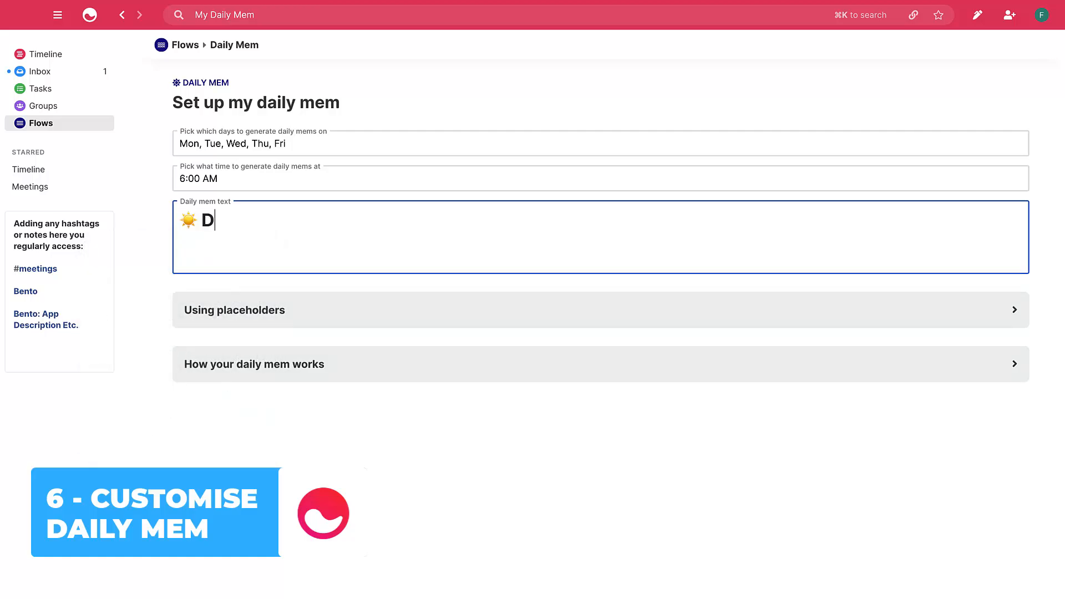
Write the My Daily Journal heading, a Date placeholder and a How did today go? bullet section
{"action": "type", "text": "My Daily Jou"}
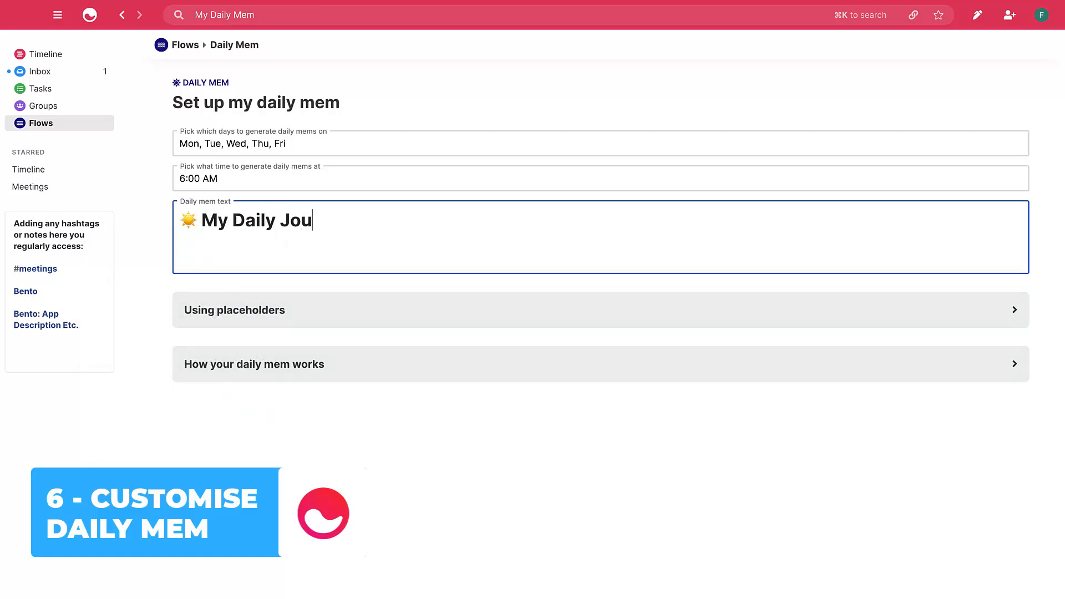
{"action": "type", "text": "rnal"}
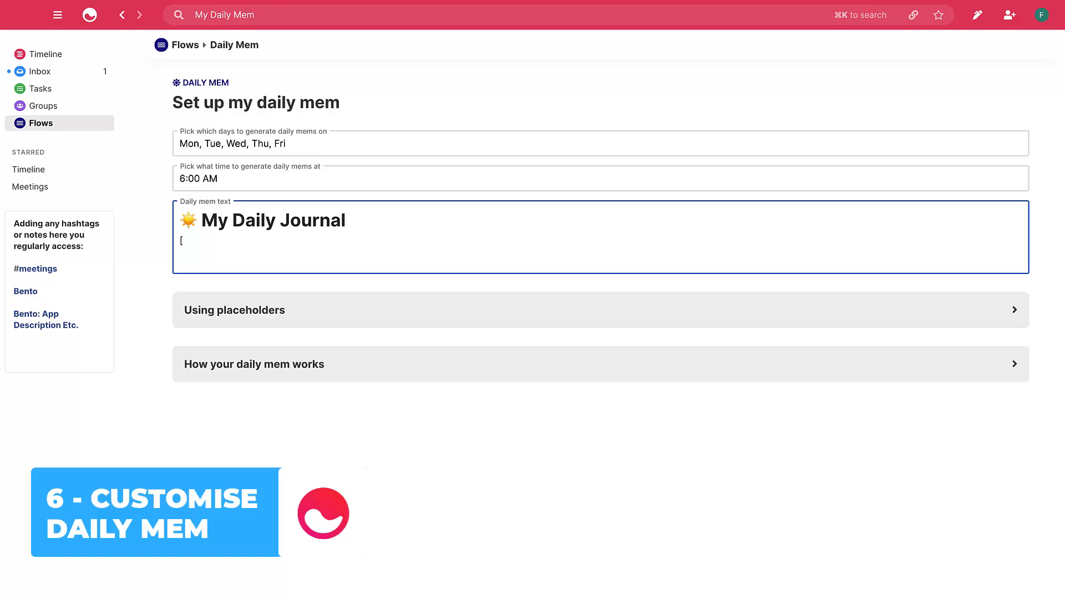
{"action": "type", "text": "Dates"}
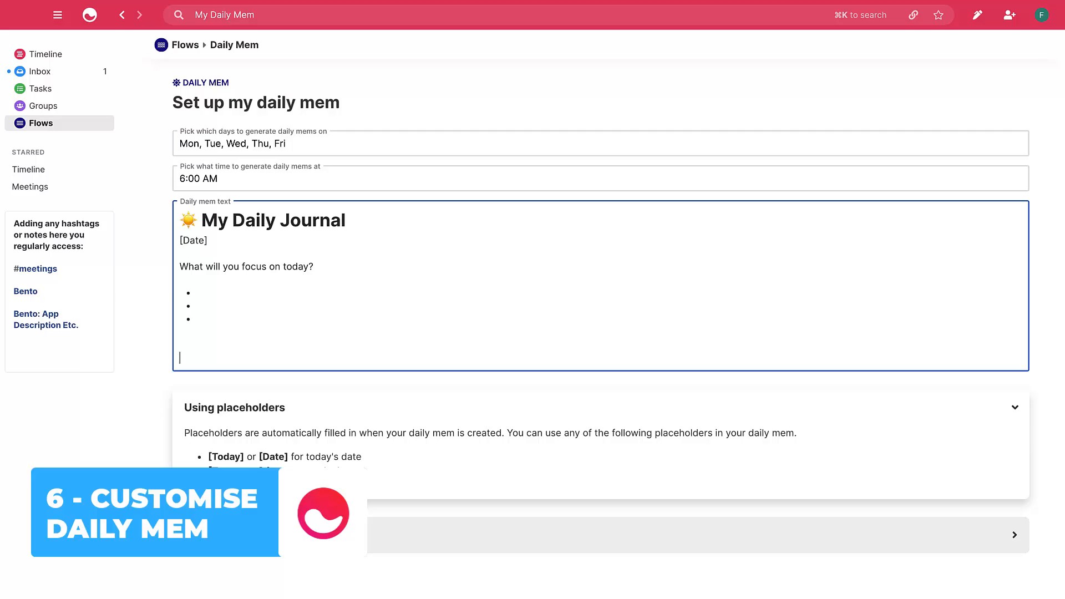
{"action": "type", "text": "How did today go?"}
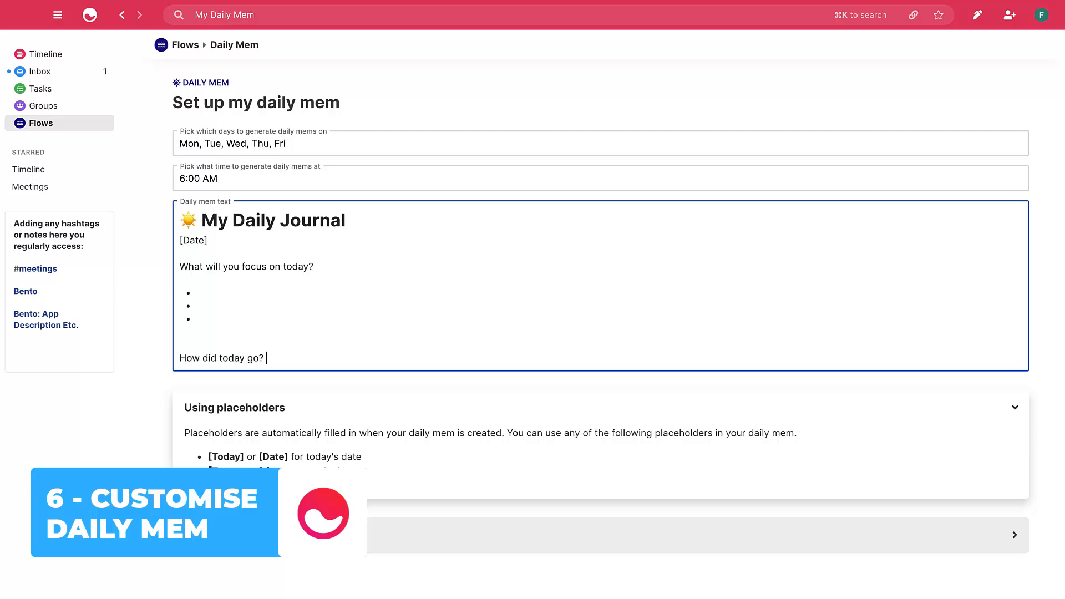
{"action": "key", "text": "Return"}
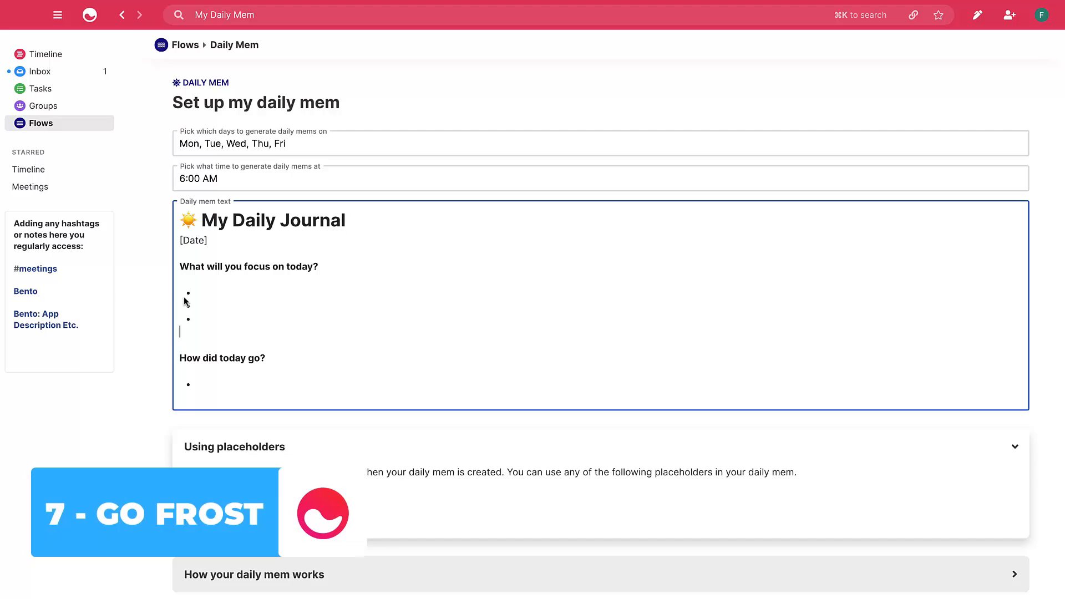
From the profile menu, switch the Timeline to the Frost theme, then back to Amaranth
{"action": "left_click", "coordinate": [1042, 15]}
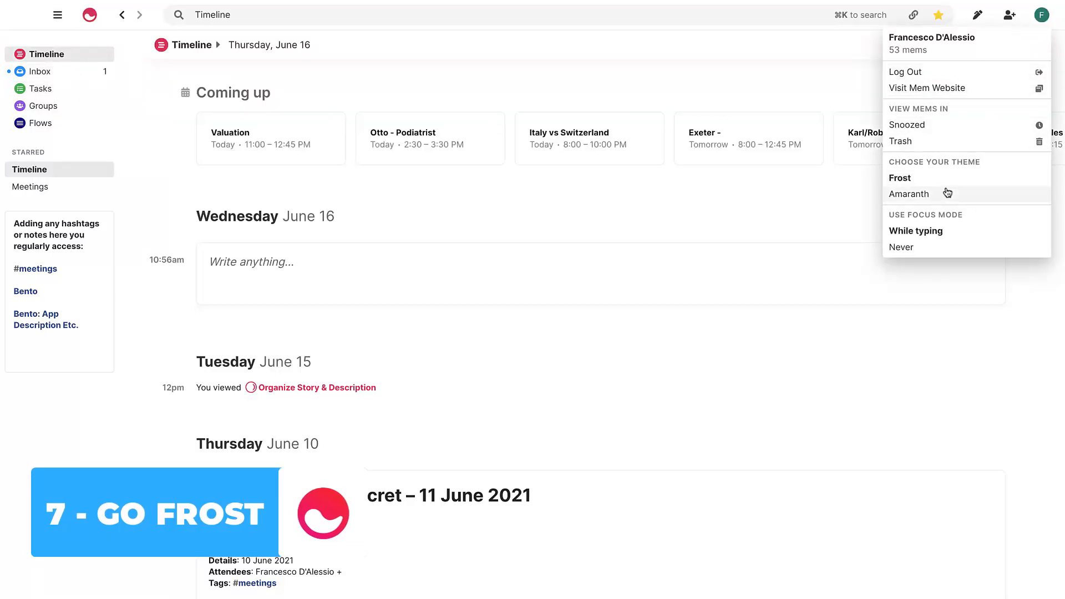
{"action": "left_click", "coordinate": [909, 193]}
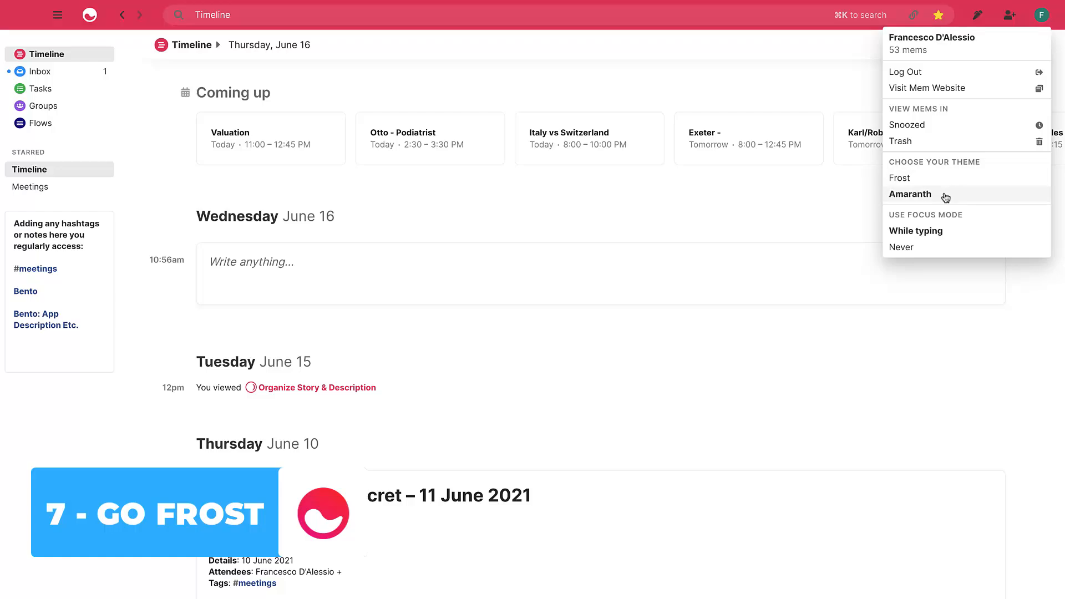
{"action": "left_click", "coordinate": [448, 495]}
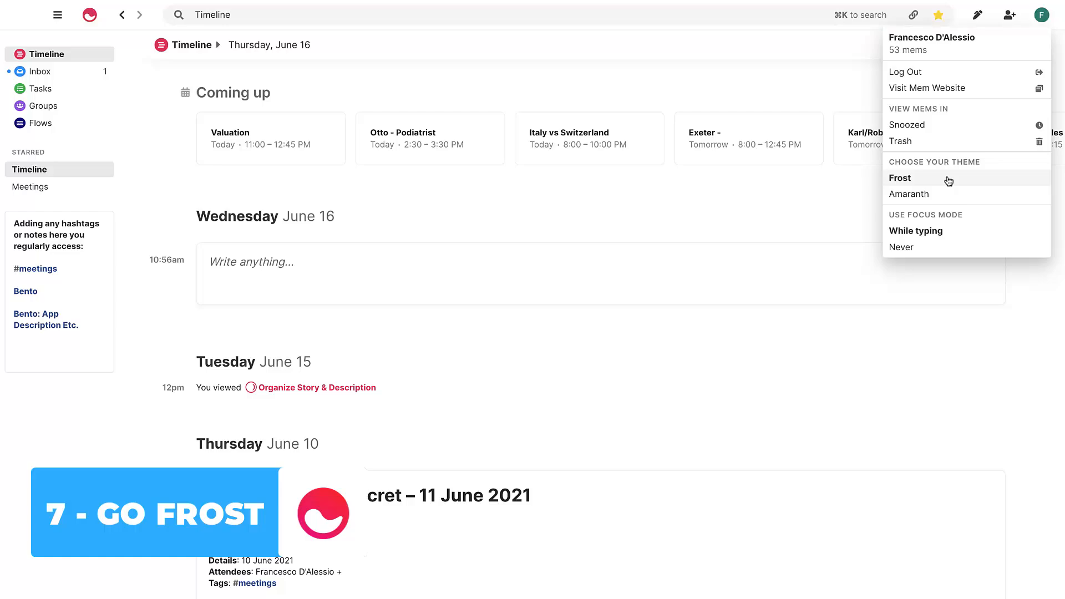
{"action": "mouse_move", "coordinate": [945, 197]}
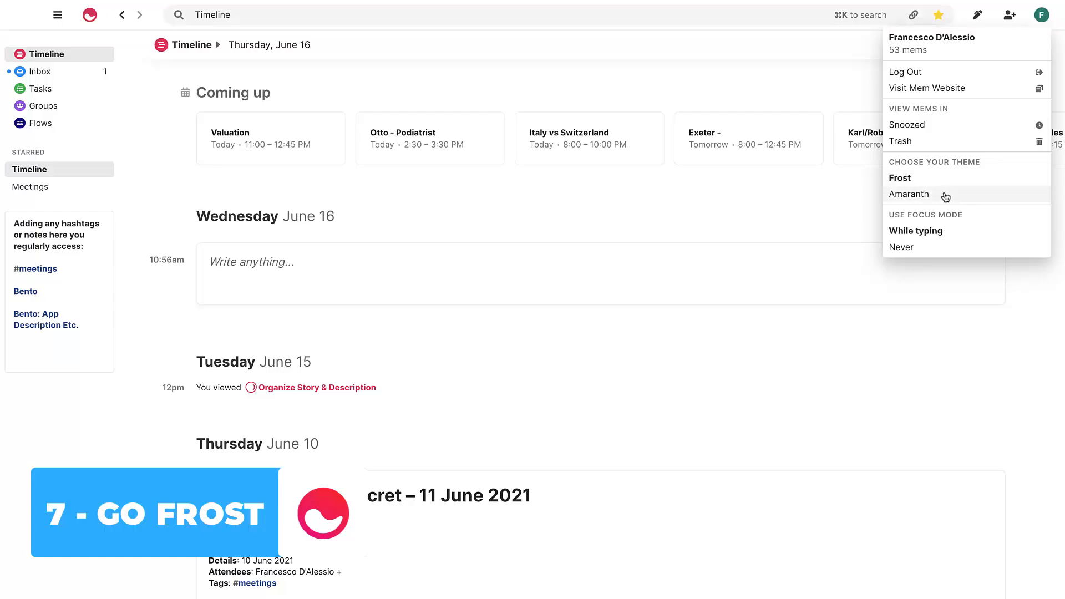
{"action": "left_click", "coordinate": [899, 178]}
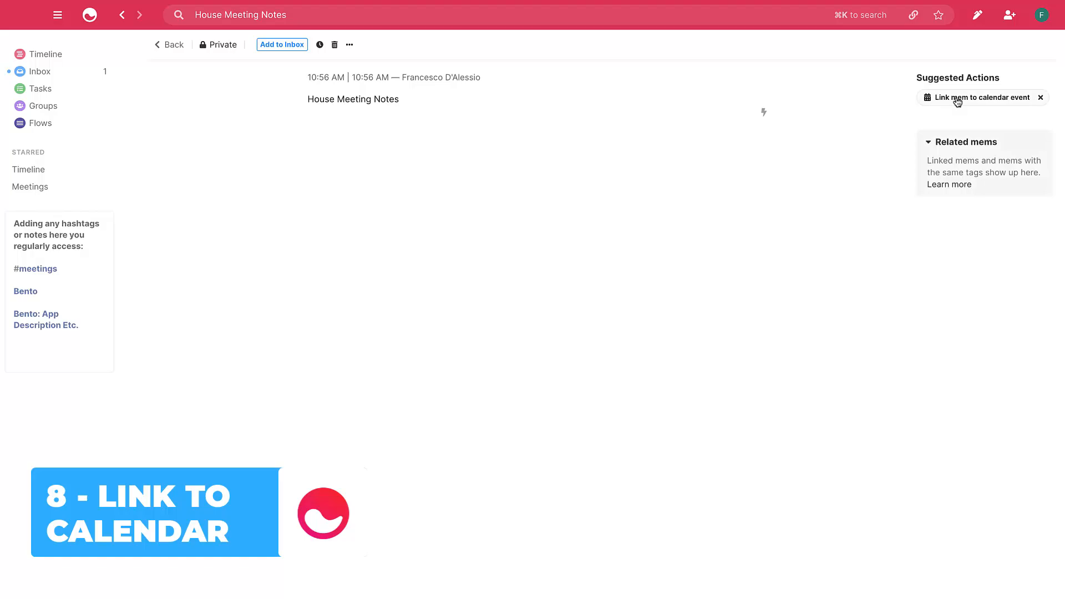
Link House Meeting Notes to the Valuation event, note the 12:45PM arrival, and return to the timeline
{"action": "left_click", "coordinate": [1039, 97]}
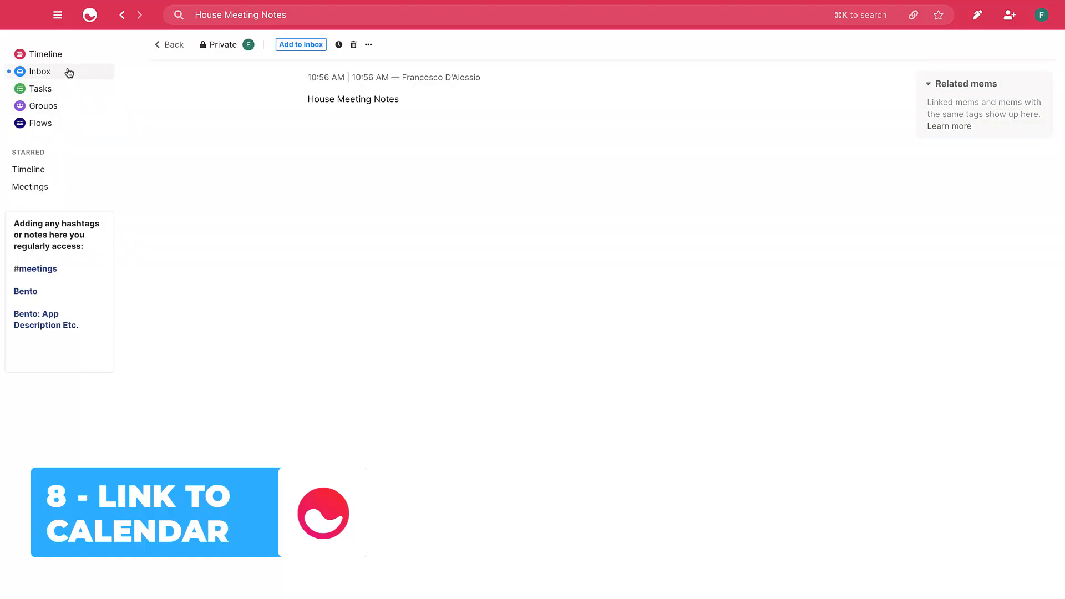
{"action": "left_click", "coordinate": [46, 55]}
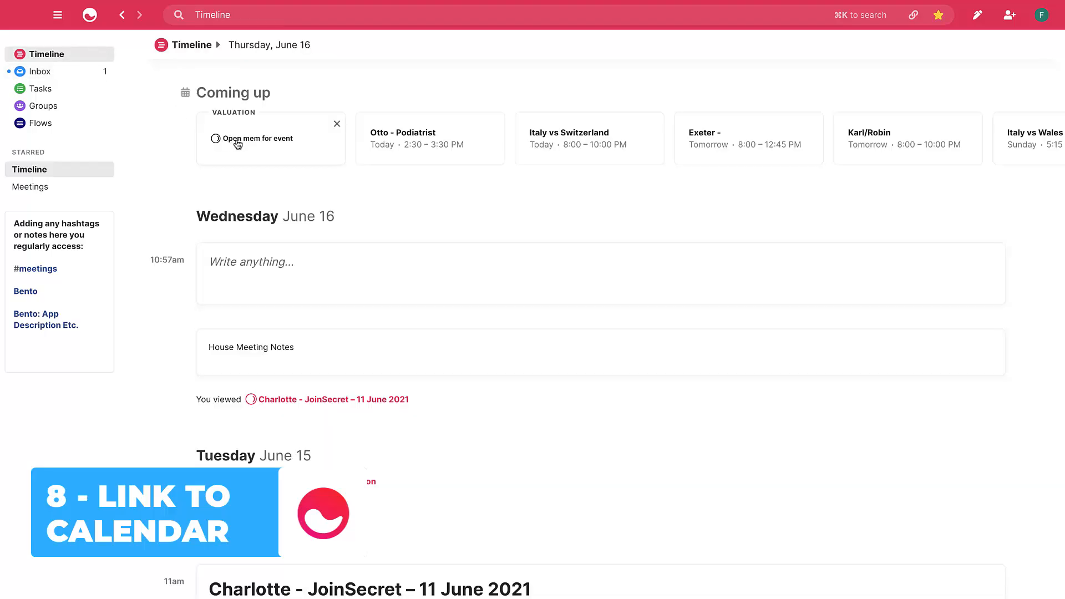
{"action": "left_click", "coordinate": [251, 347]}
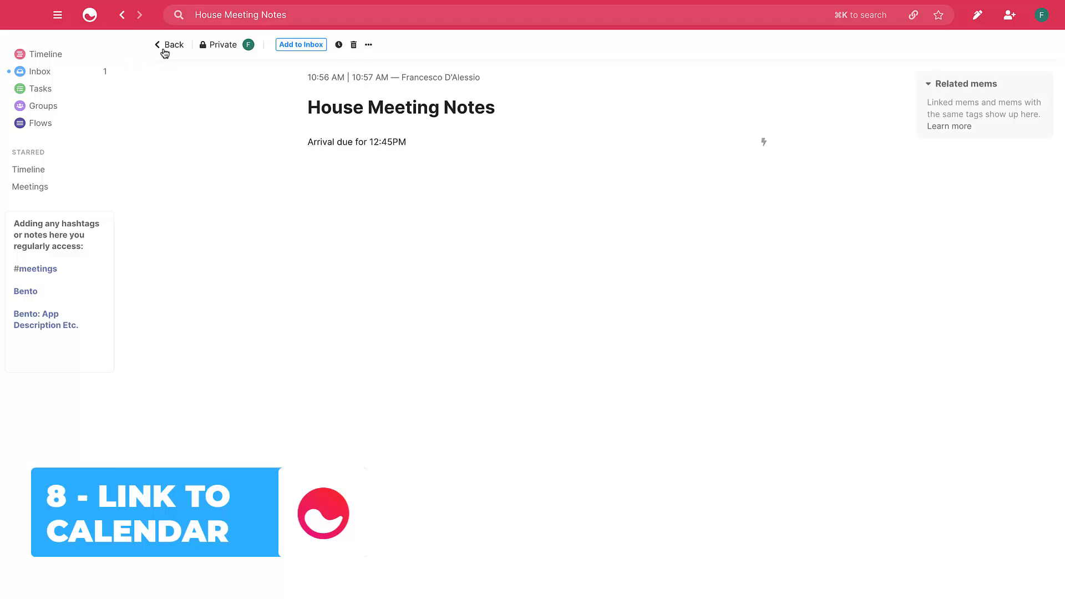
{"action": "left_click", "coordinate": [169, 44]}
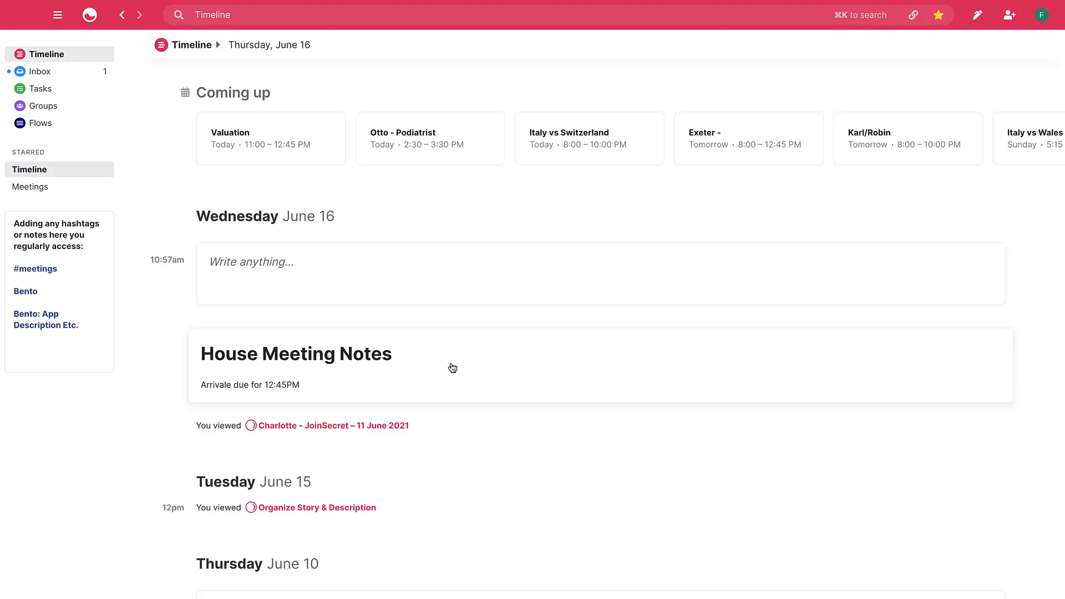
Show the Tasks list from the sidebar
{"action": "left_click", "coordinate": [35, 269]}
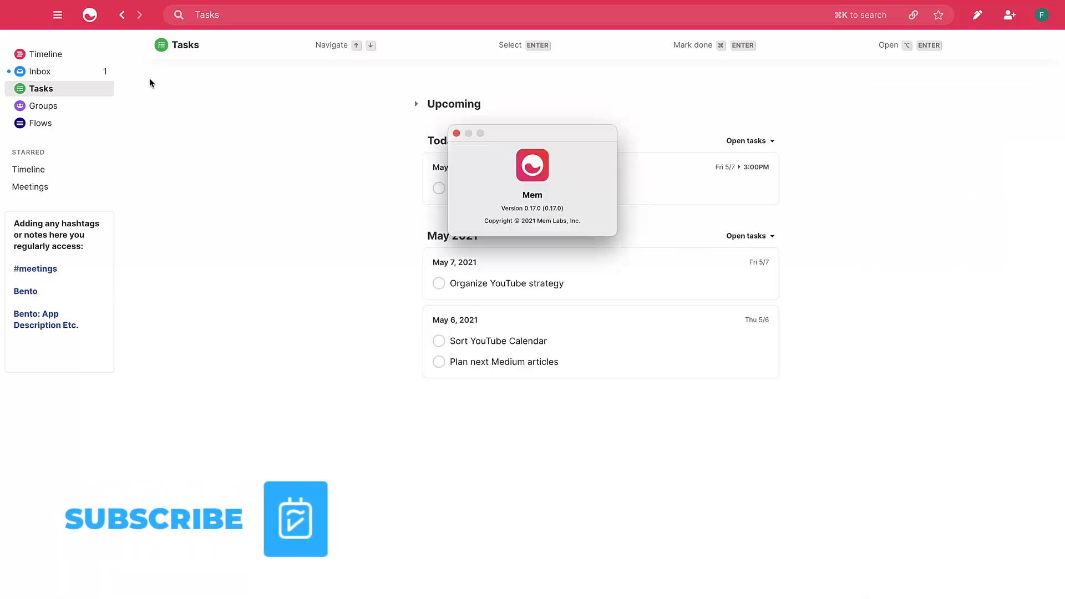
Dismiss the About Mem version window, leaving the Tasks list visible
{"action": "left_click", "coordinate": [456, 133]}
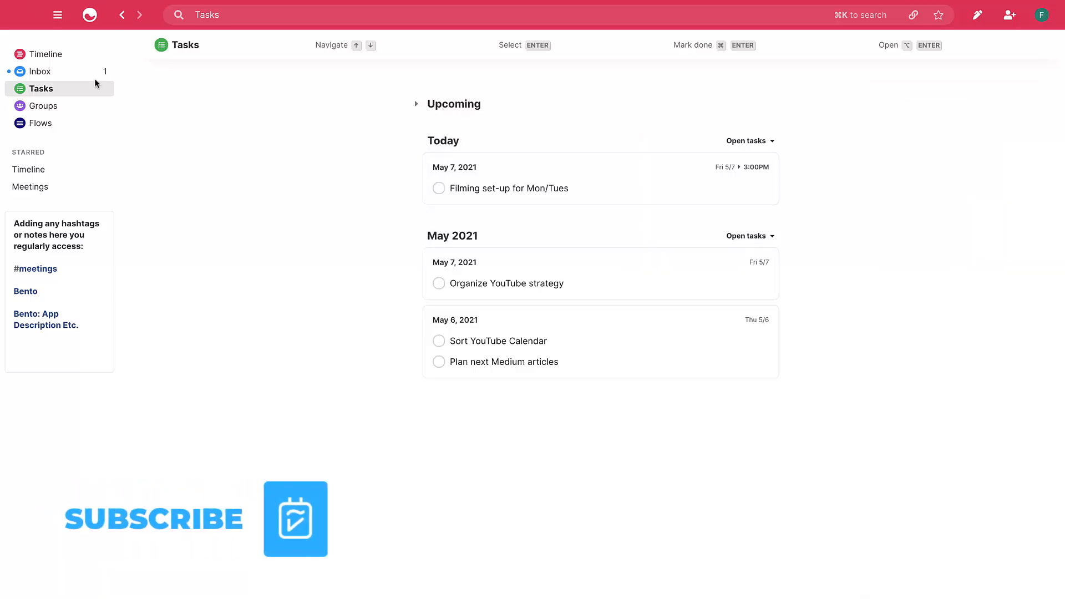